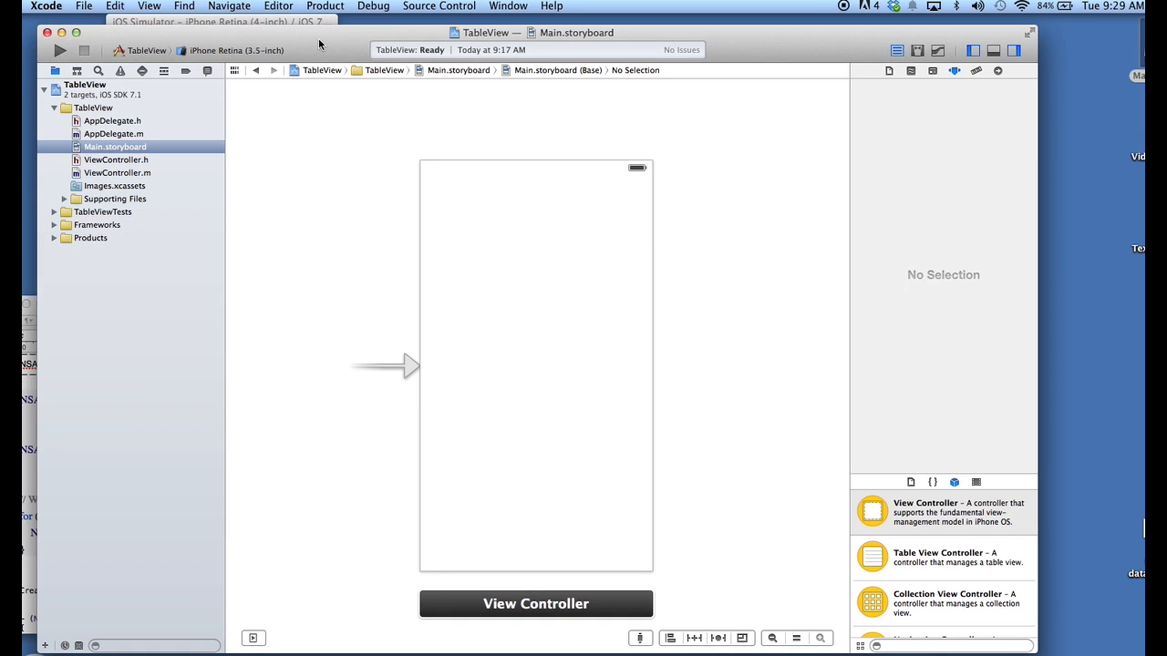
pyautogui.moveTo(438, 234)
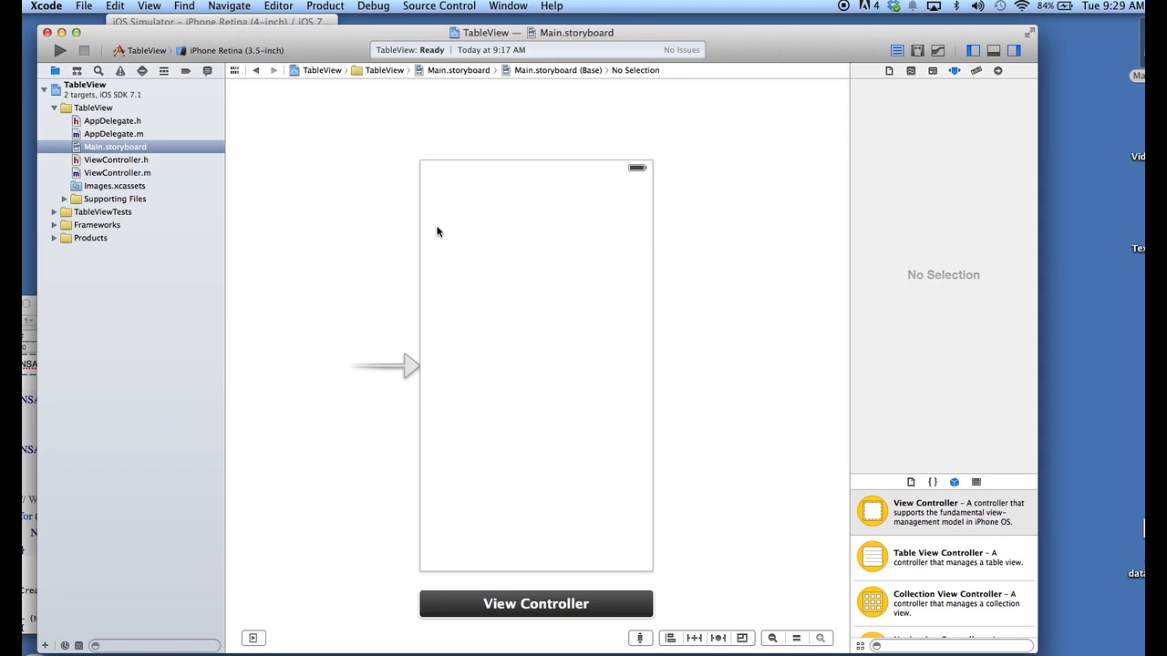
pyautogui.moveTo(630, 562)
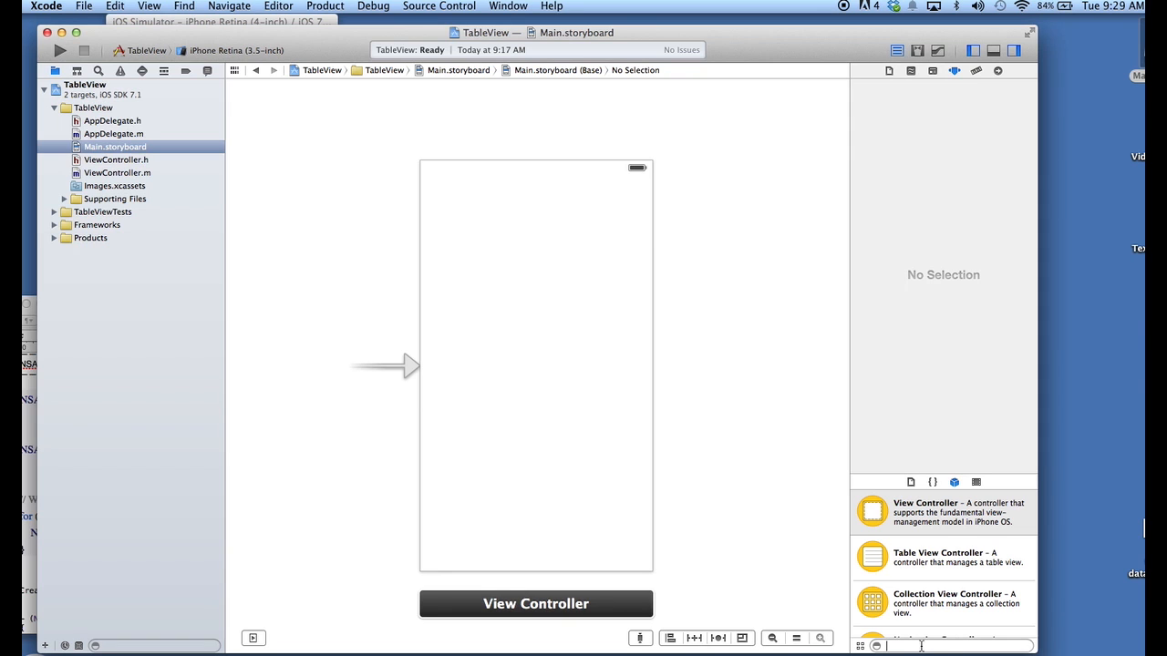
# Find Button in the Object Library and place an Update button near the view's top right.
pyautogui.write('butto')
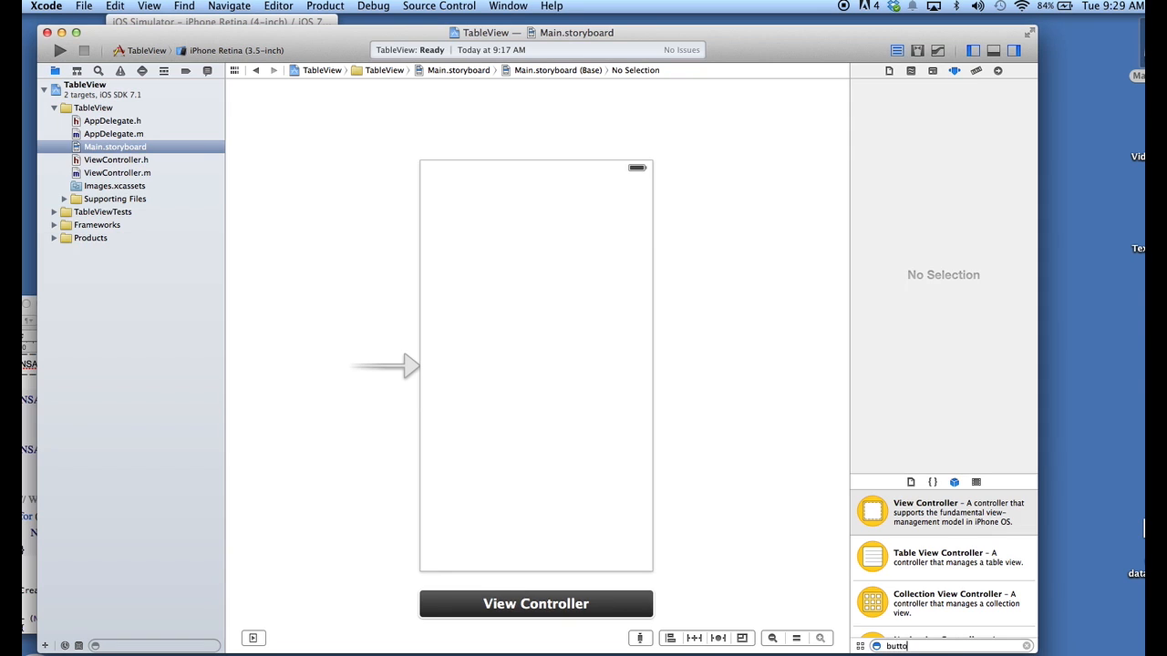
pyautogui.write('button')
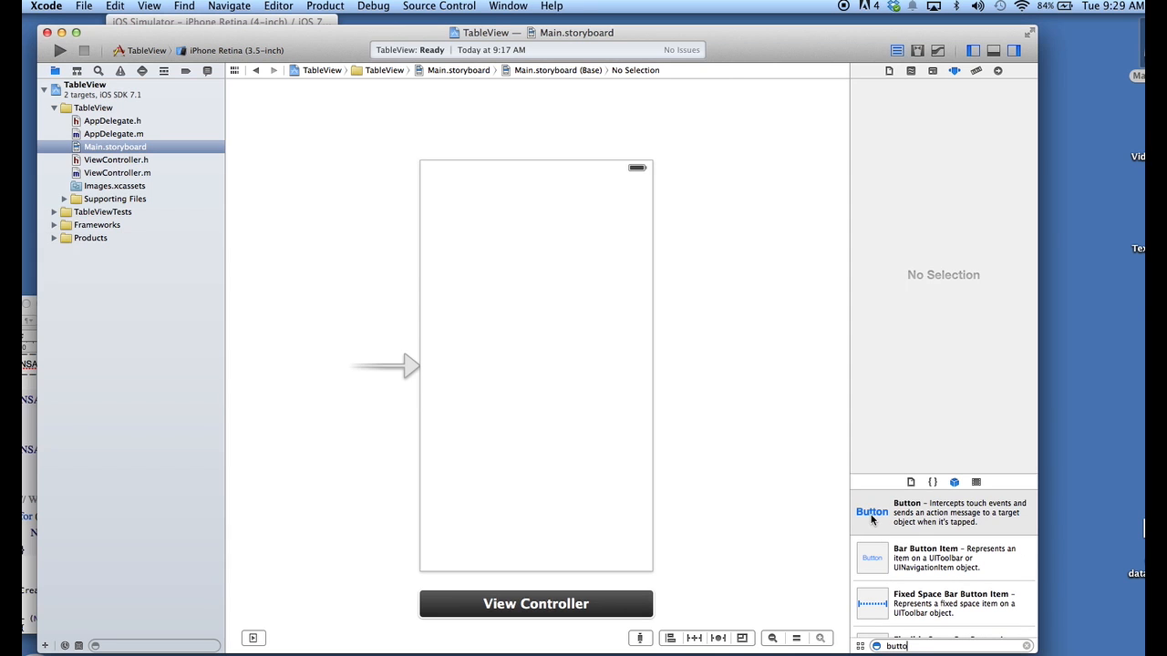
pyautogui.moveTo(872, 510); pyautogui.dragTo(603, 218)
pyautogui.write('Update')
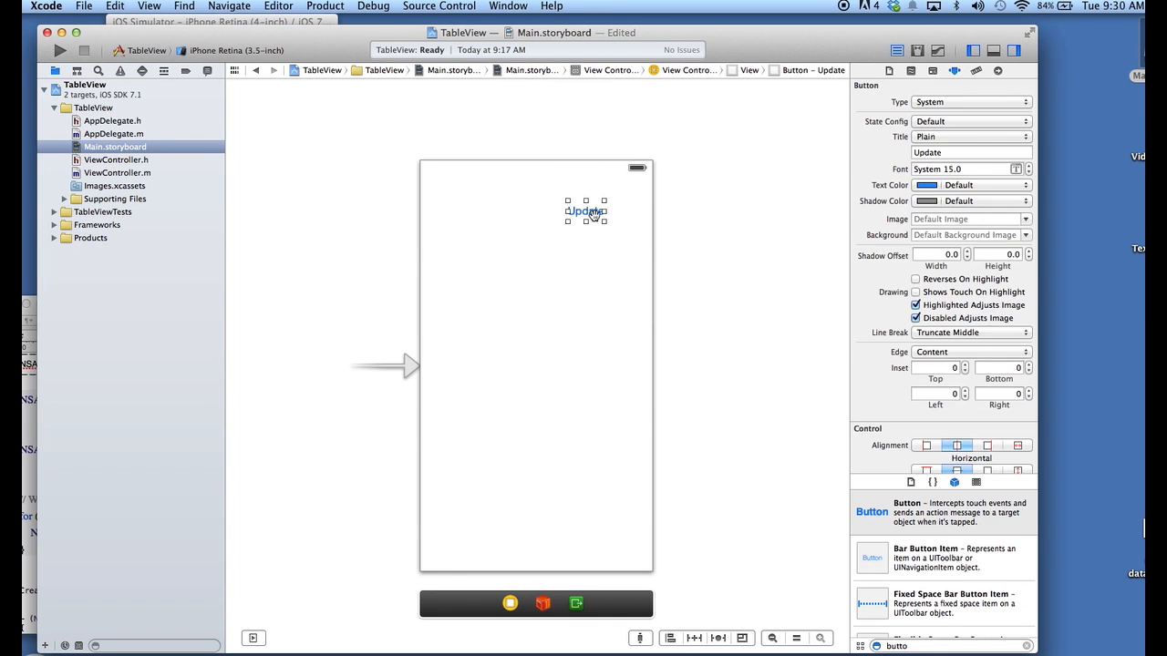
pyautogui.moveTo(585, 211); pyautogui.dragTo(605, 208)
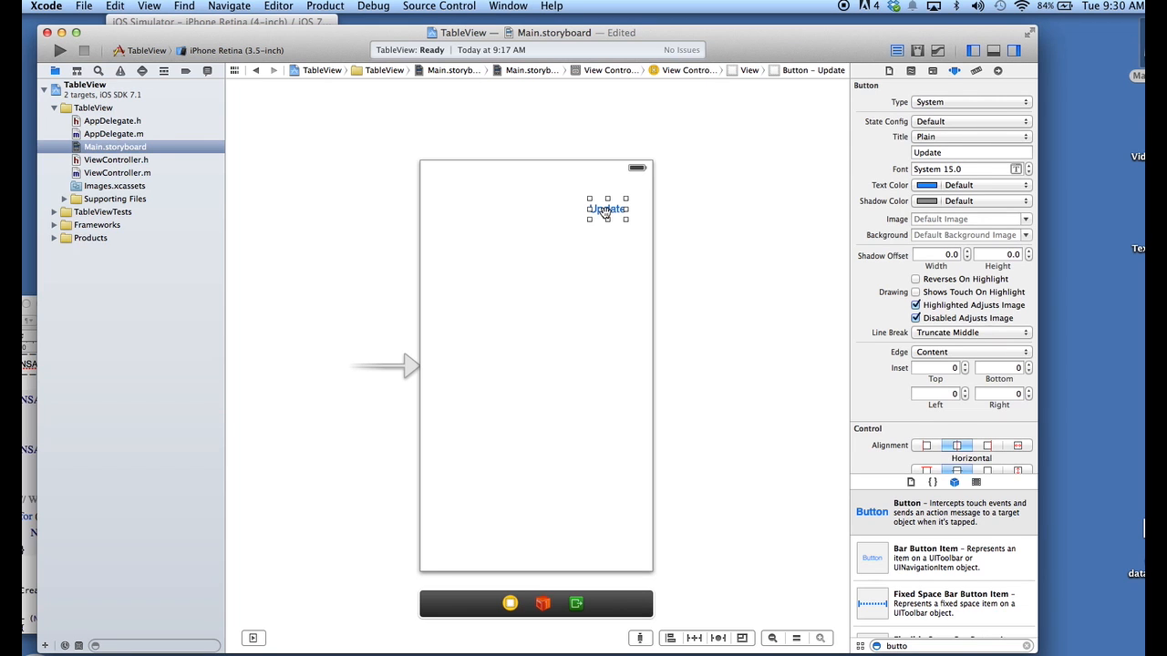
pyautogui.moveTo(660, 385)
pyautogui.write('labe')
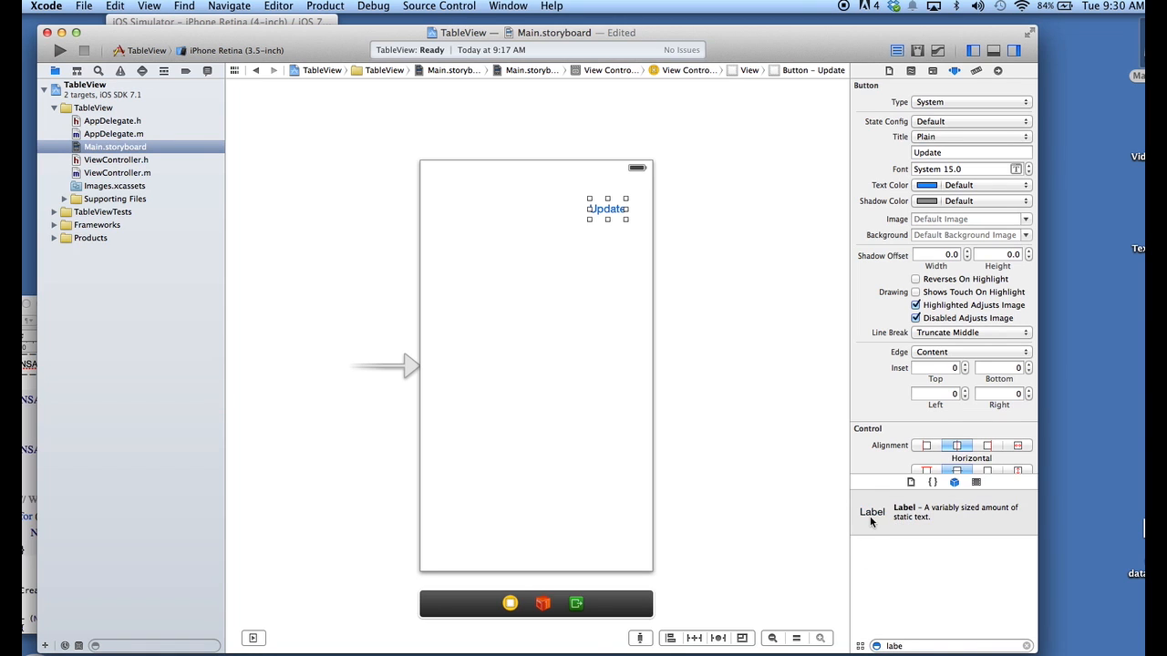
# Place a new Label near the top of the view and select it to rename it Car List.
pyautogui.moveTo(871, 510); pyautogui.dragTo(511, 201)
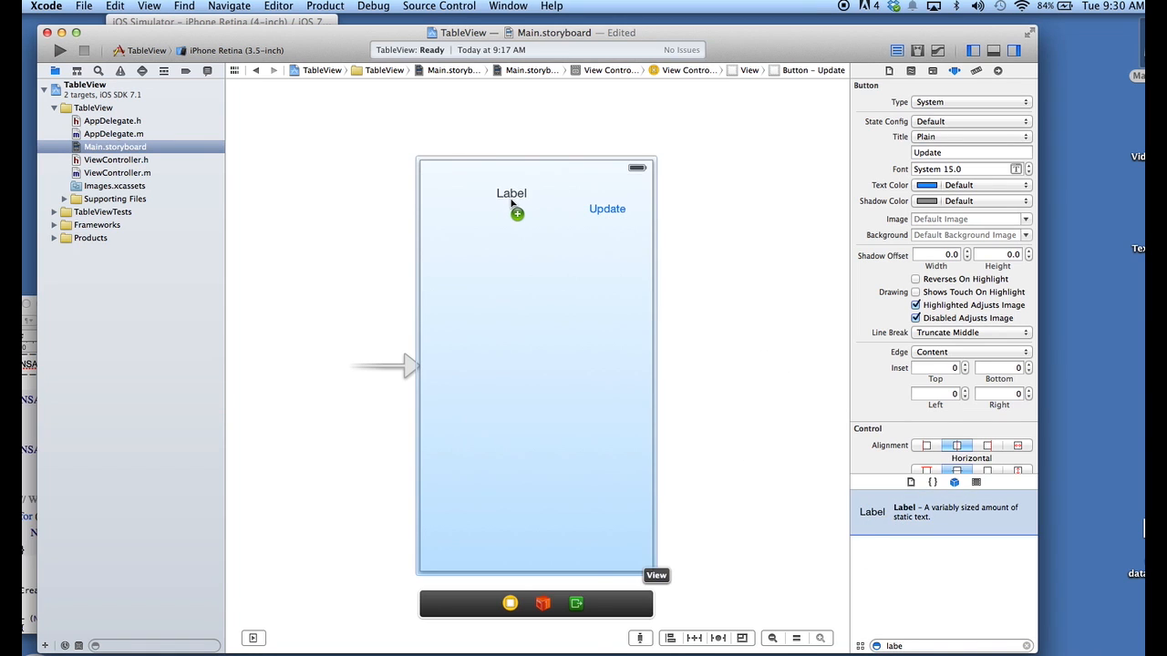
pyautogui.click(510, 193)
pyautogui.write('Car List')
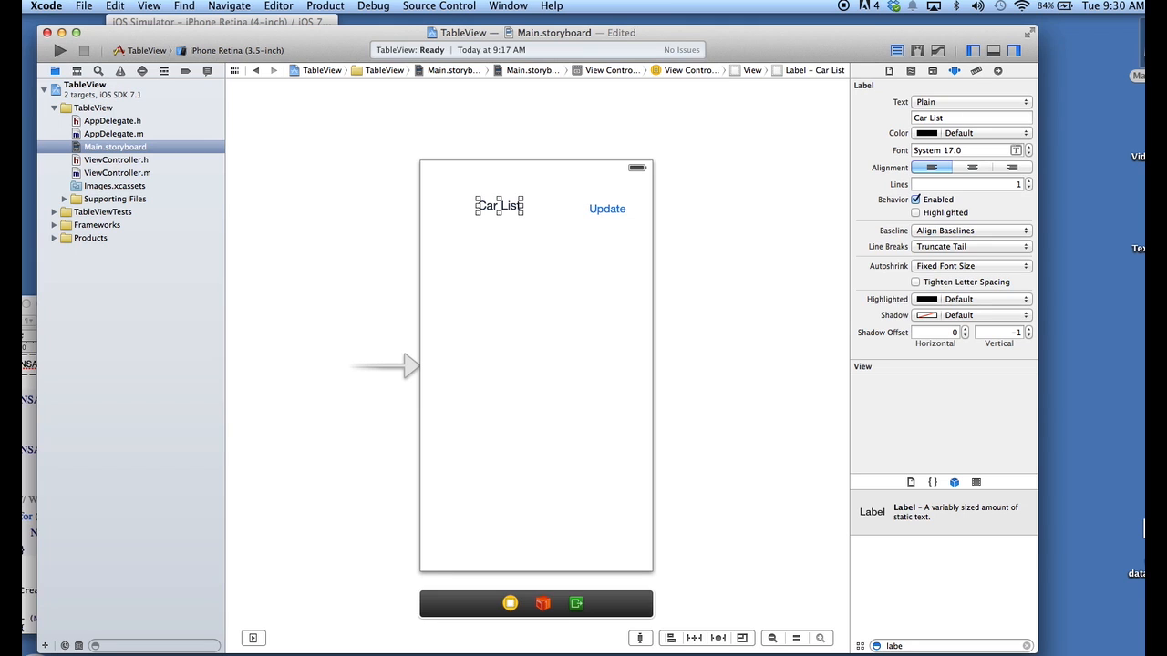
pyautogui.moveTo(549, 307)
pyautogui.write('tabl')
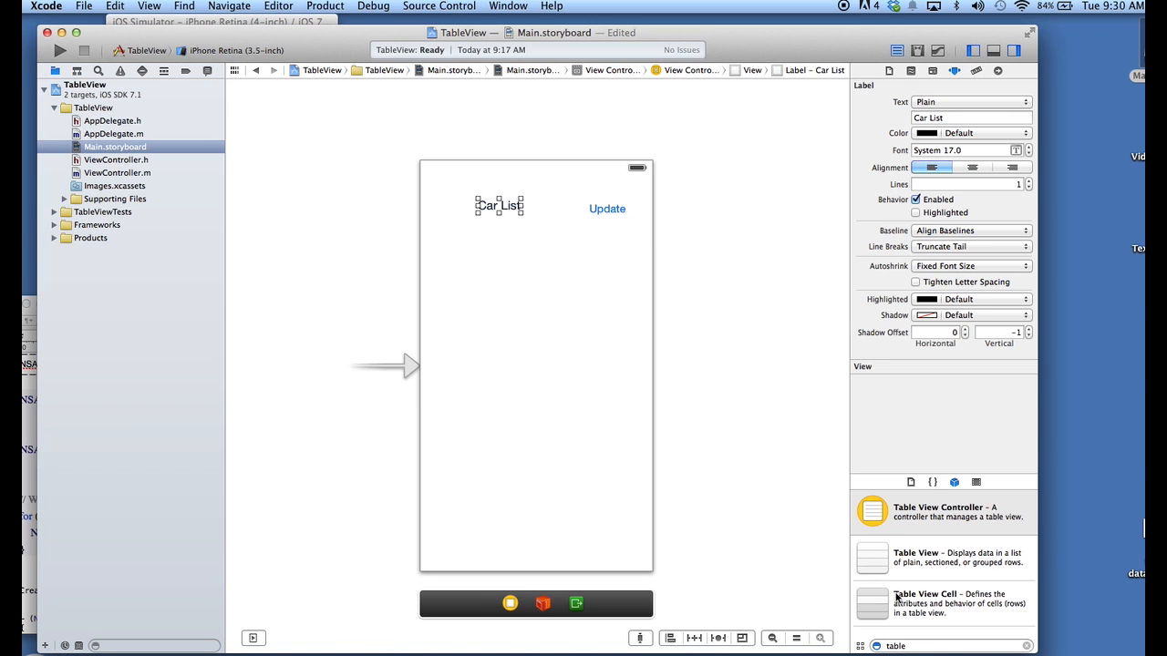
pyautogui.moveTo(921, 532)
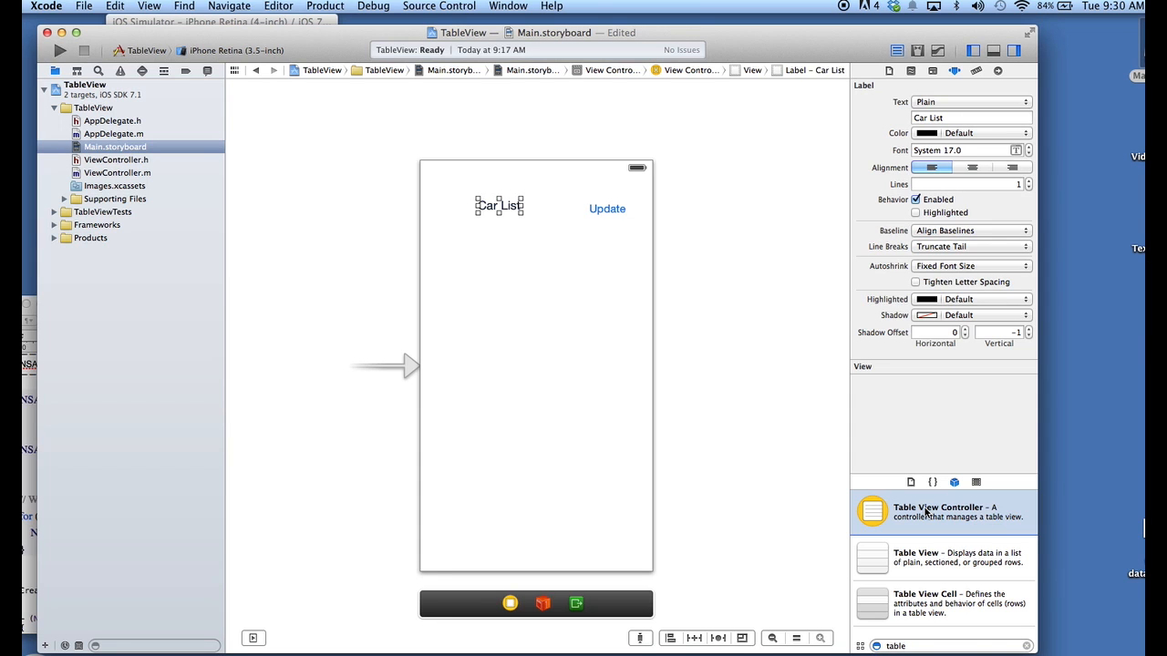
pyautogui.moveTo(813, 466)
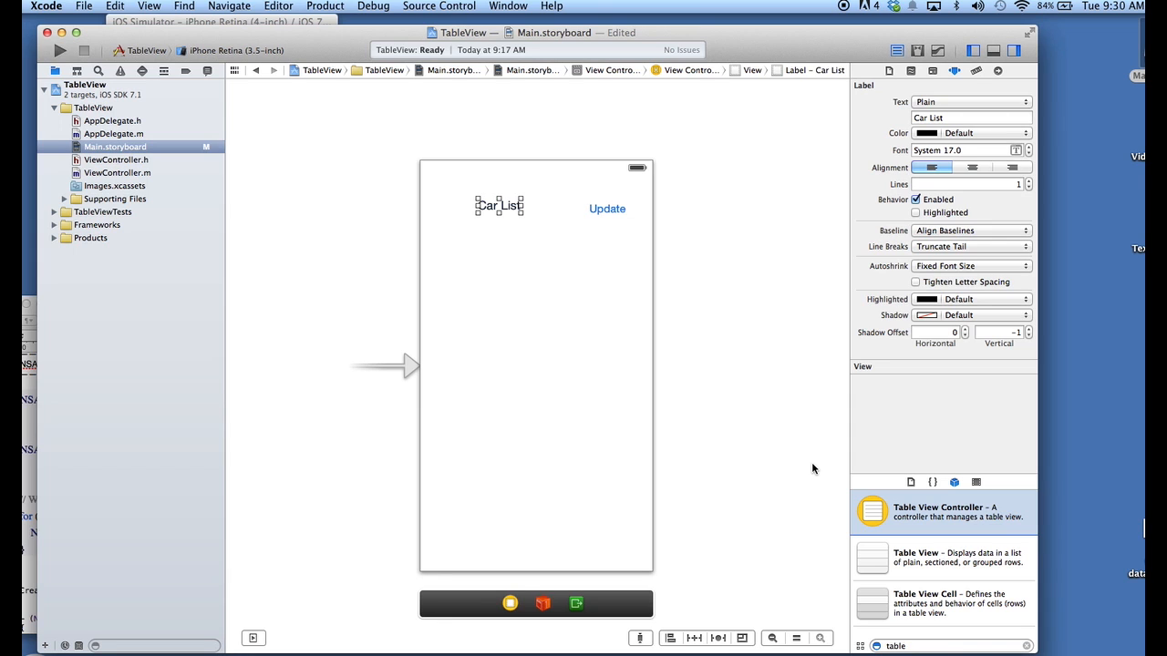
pyautogui.moveTo(861, 508)
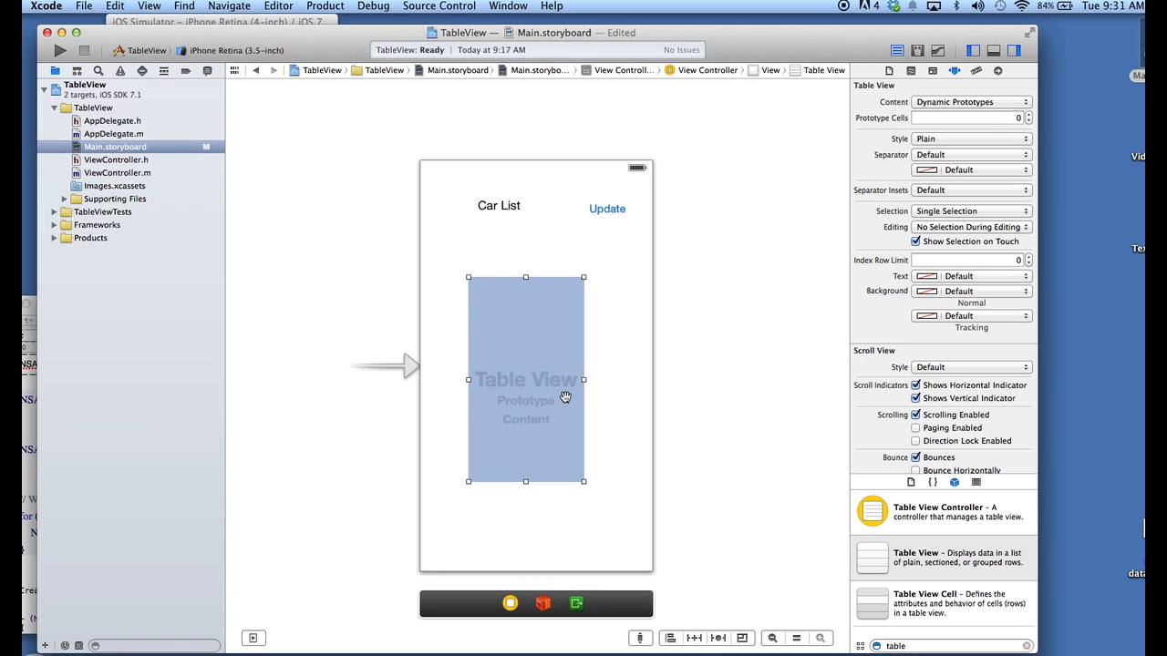
pyautogui.moveTo(470, 279)
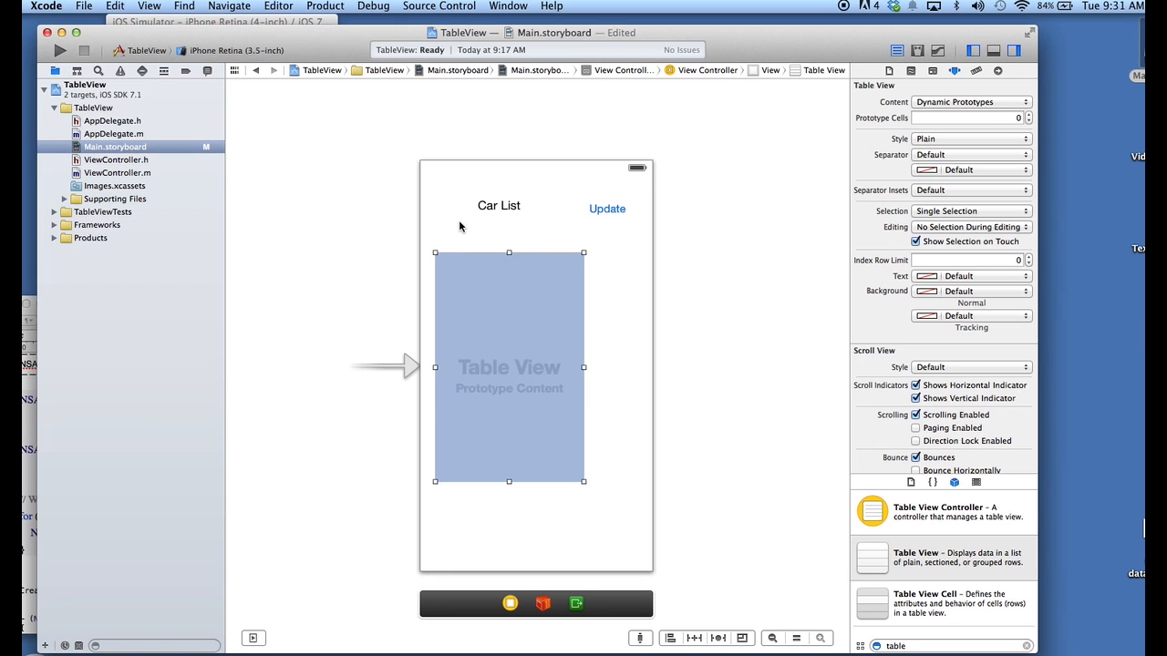
pyautogui.moveTo(569, 407)
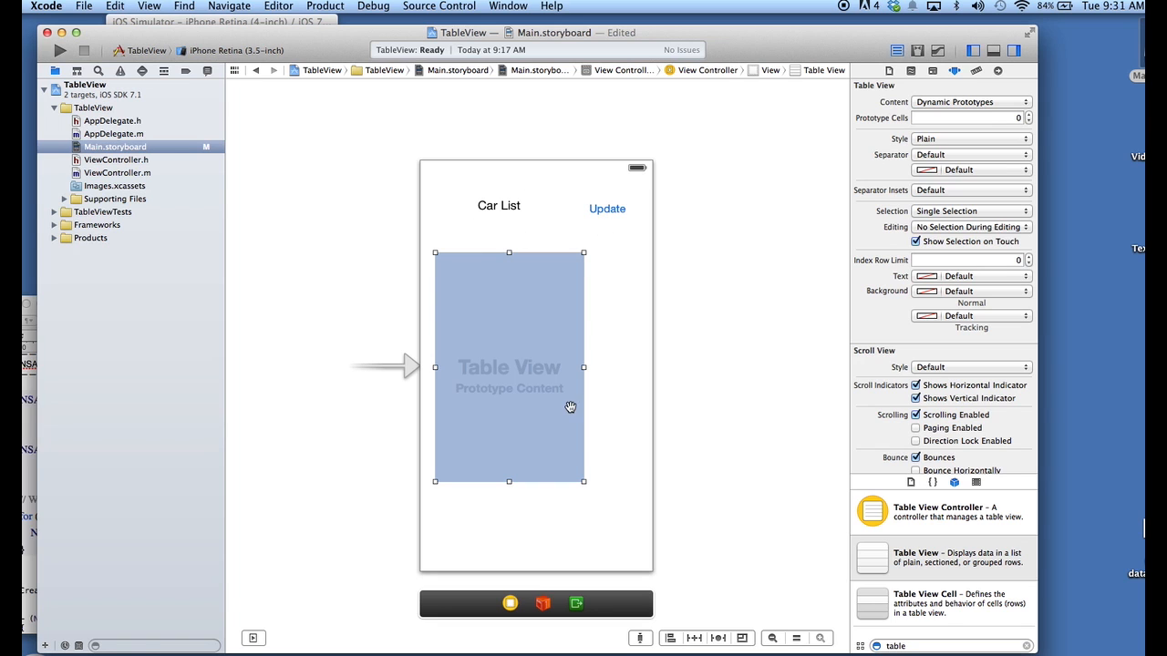
pyautogui.moveTo(584, 482)
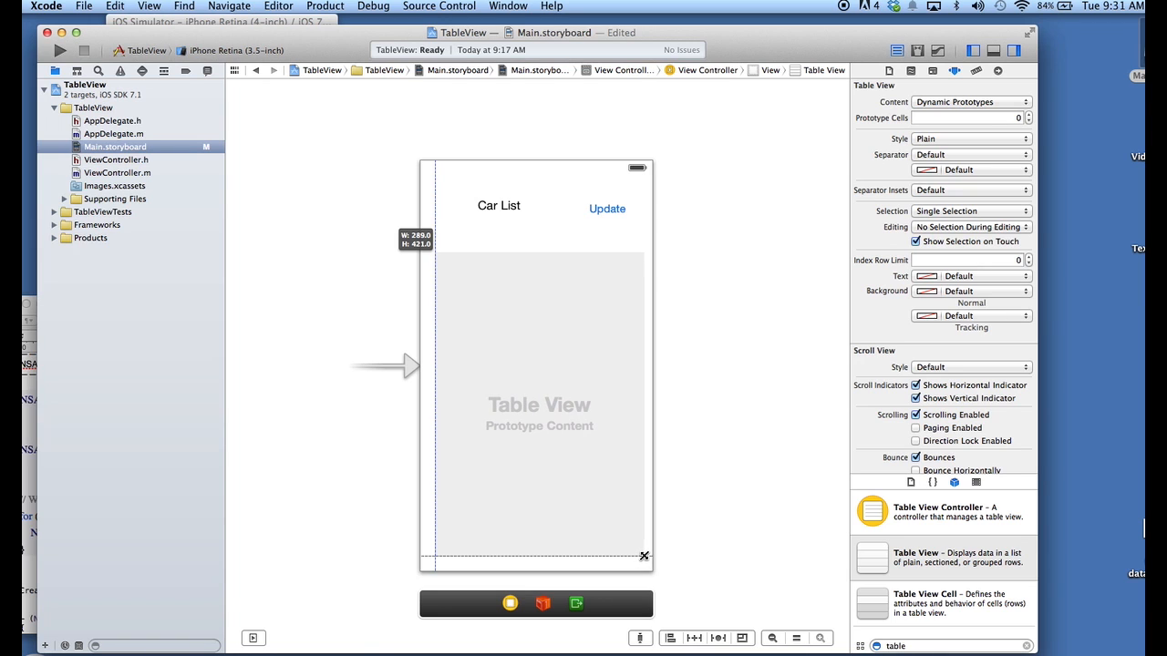
# Stretch the table view so it fills the view below the Car List label.
pyautogui.click(536, 405)
pyautogui.write('cel')
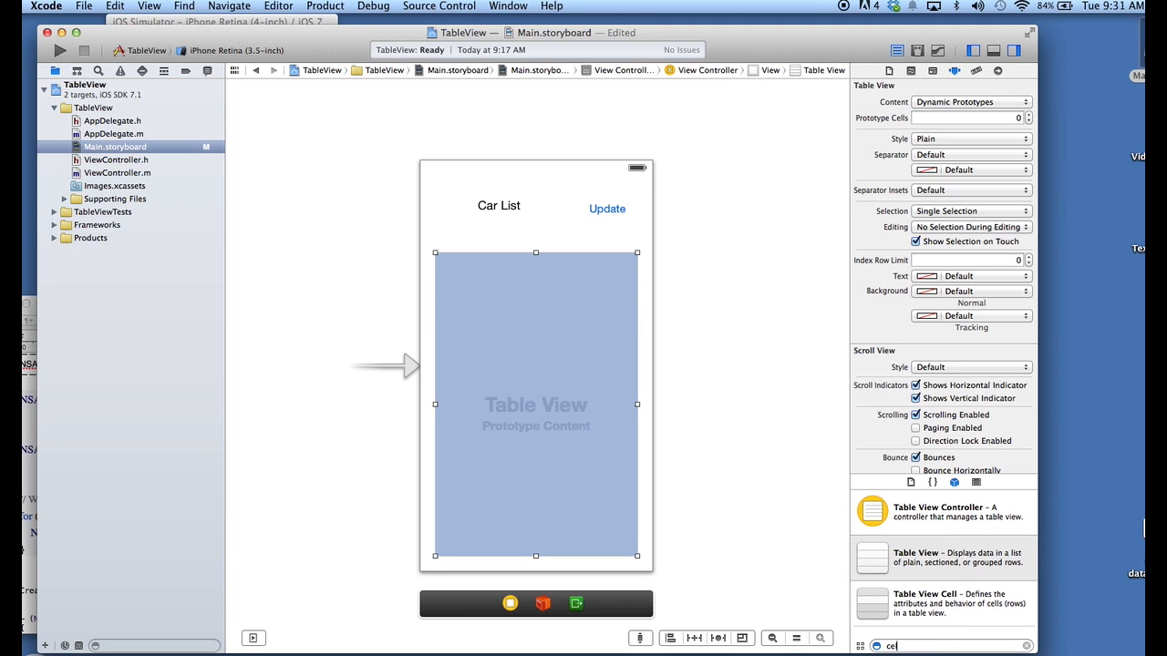
# Add a Table View Cell to the table view and set its Identifier to myCell.
pyautogui.scroll(-3)
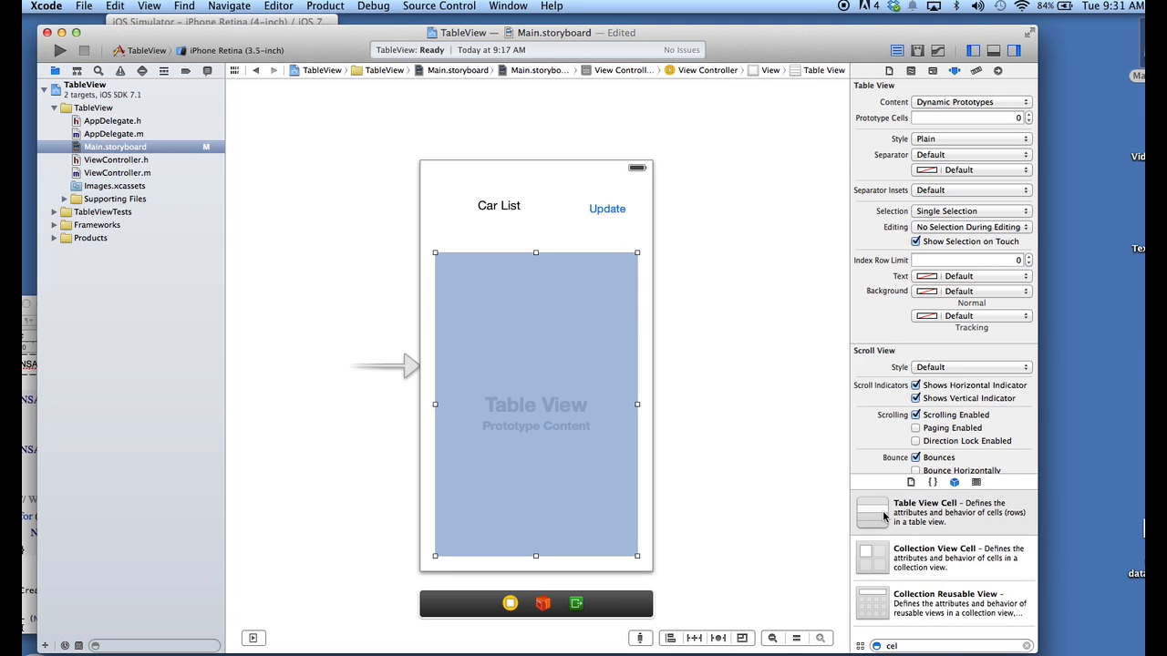
pyautogui.moveTo(871, 512); pyautogui.dragTo(606, 299)
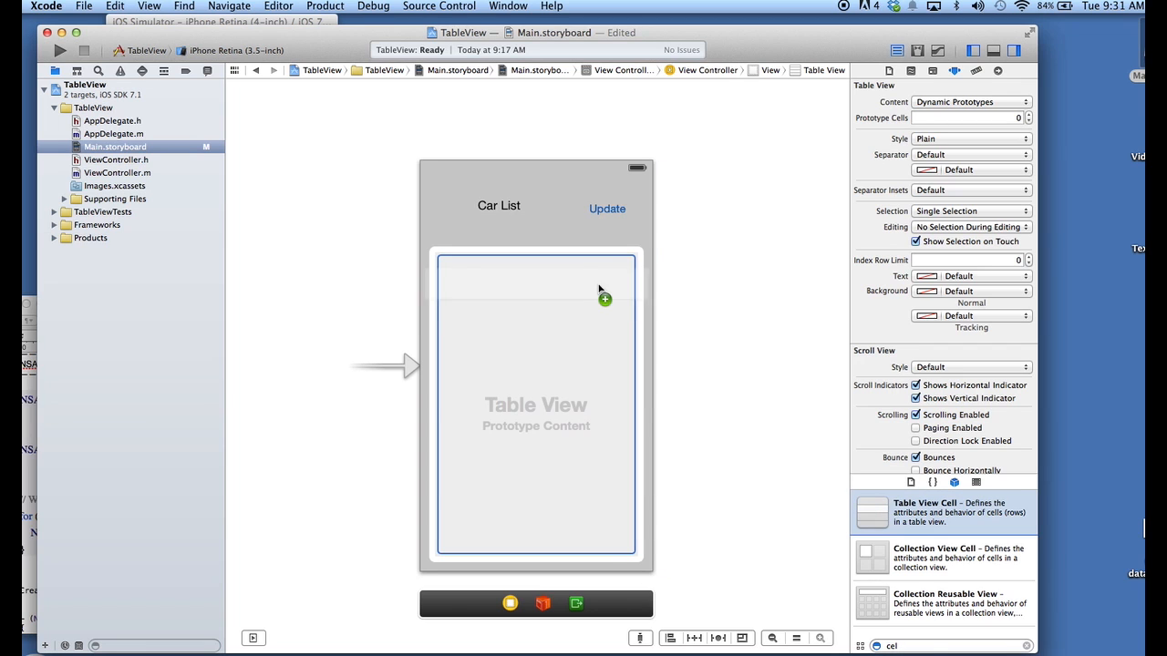
pyautogui.click(536, 285)
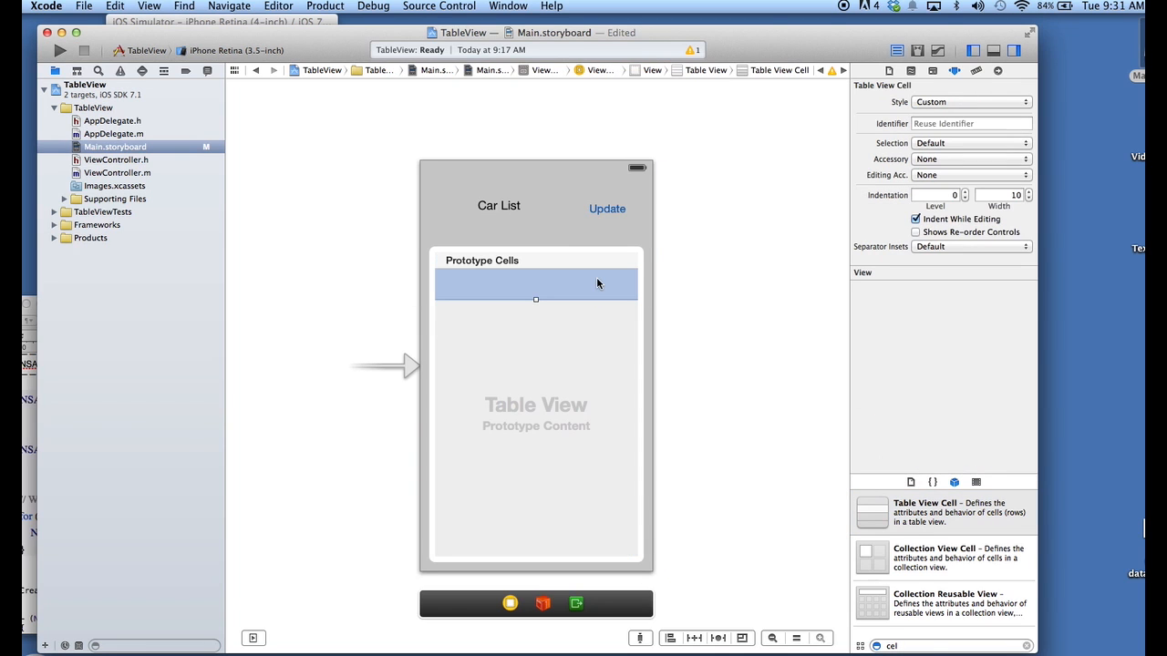
pyautogui.moveTo(915, 628)
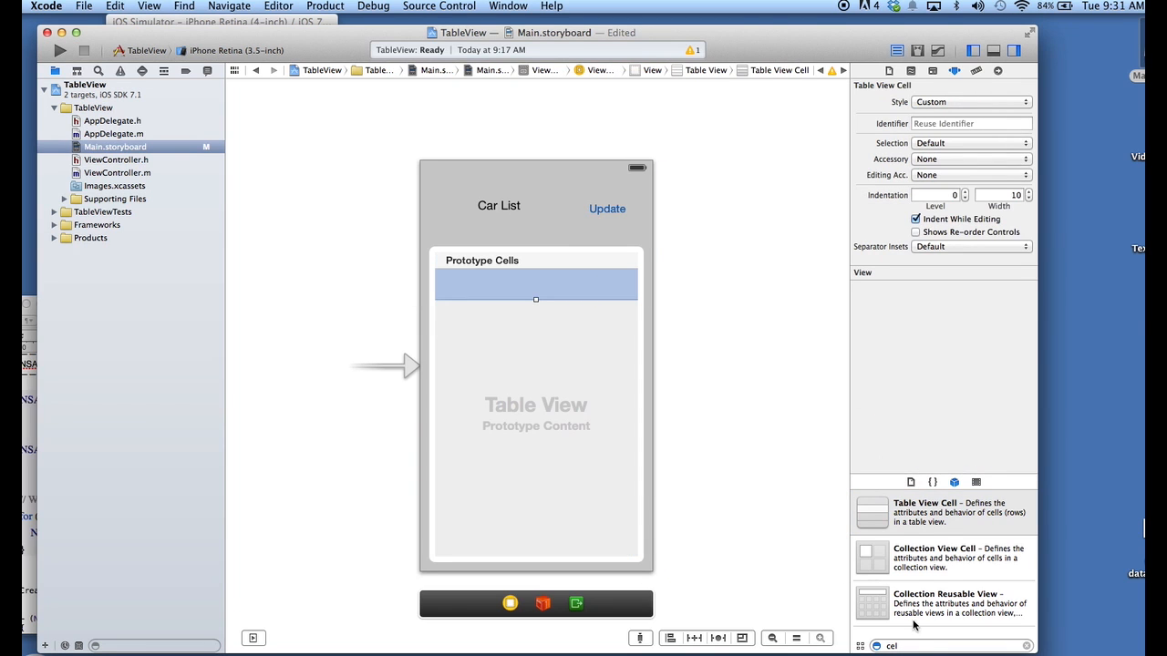
pyautogui.moveTo(569, 301)
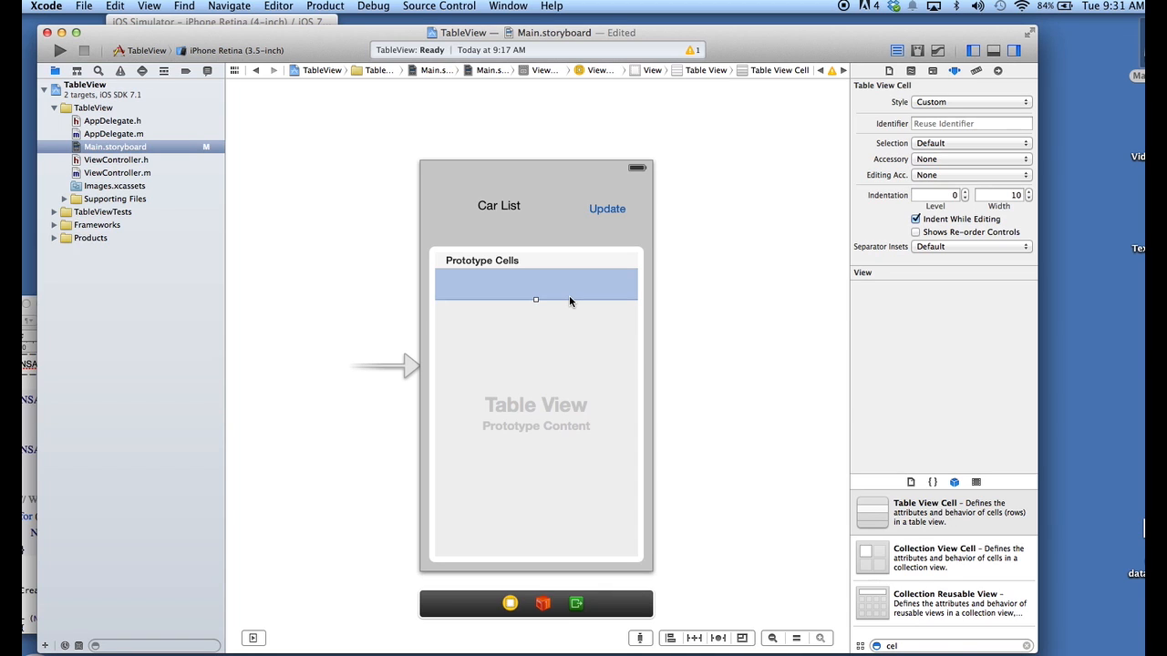
pyautogui.moveTo(861, 188)
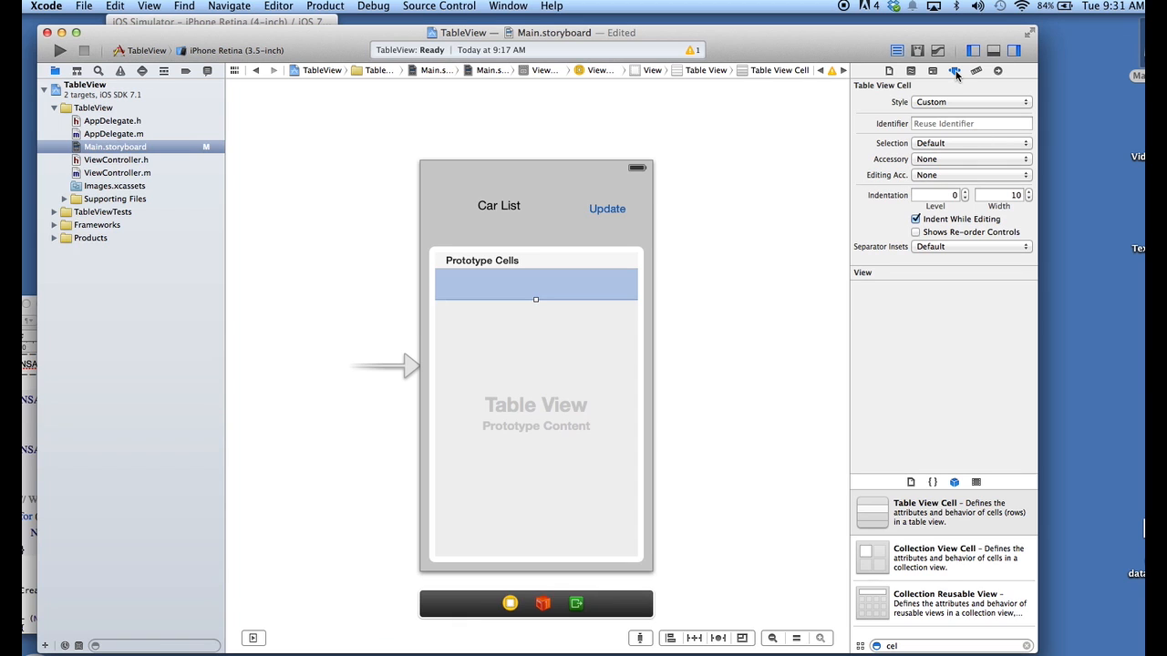
pyautogui.moveTo(955, 71)
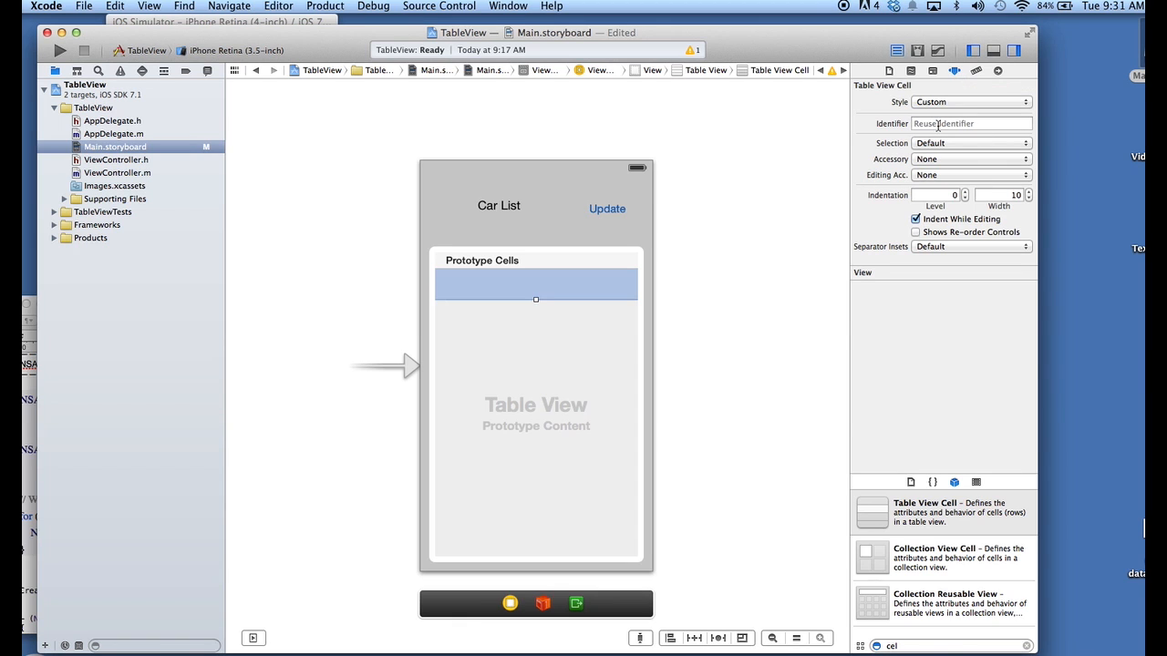
pyautogui.write('myCe')
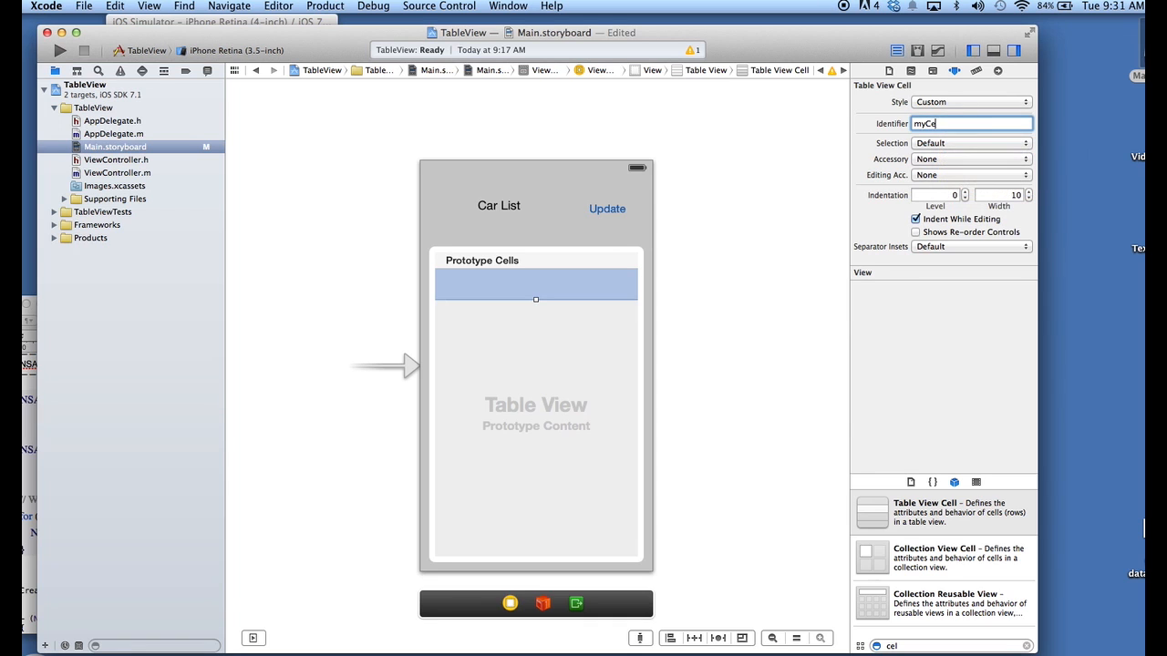
pyautogui.write('ll')
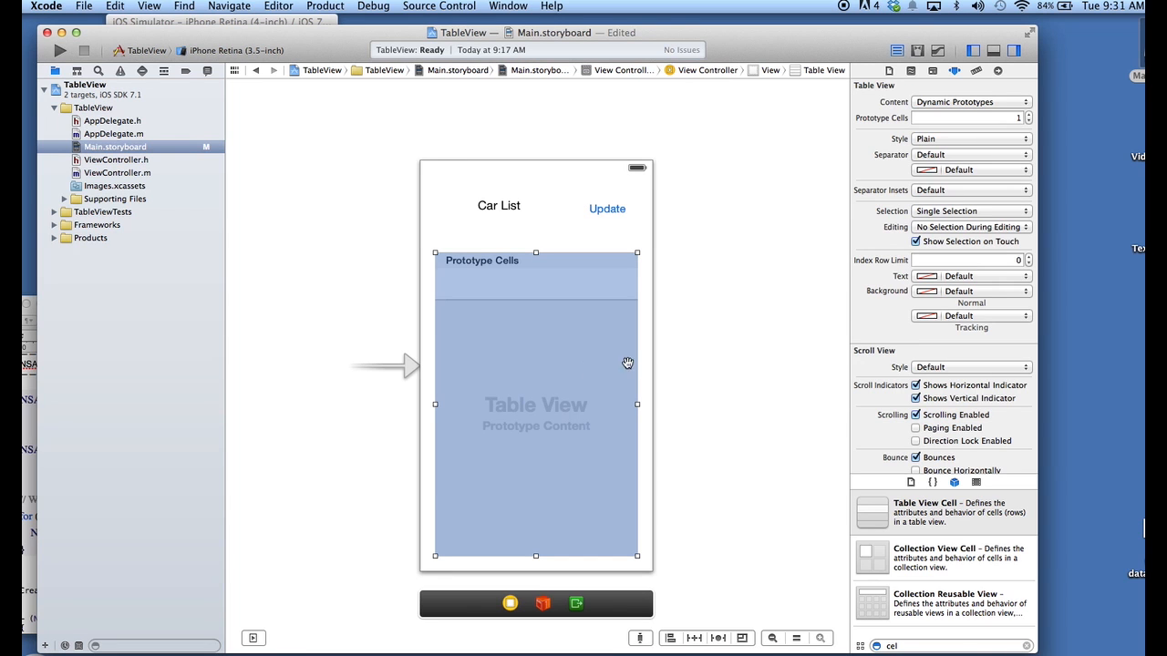
pyautogui.moveTo(642, 193)
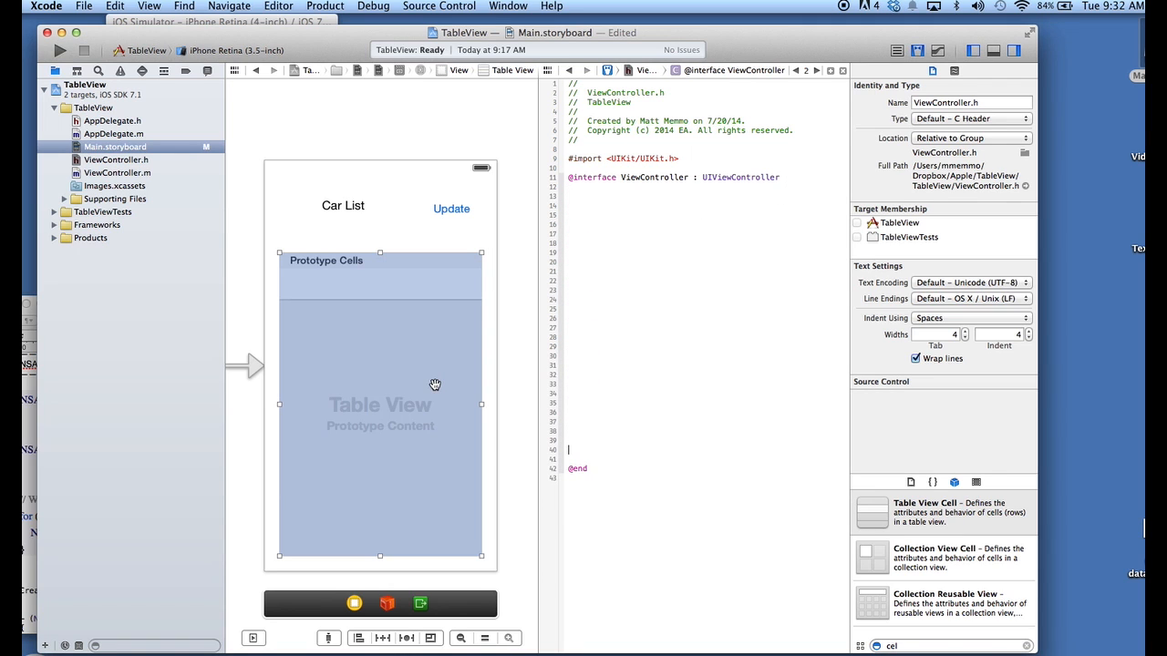
# Link the table view into ViewController.h as an outlet named tableV and connect it.
pyautogui.click(379, 405)
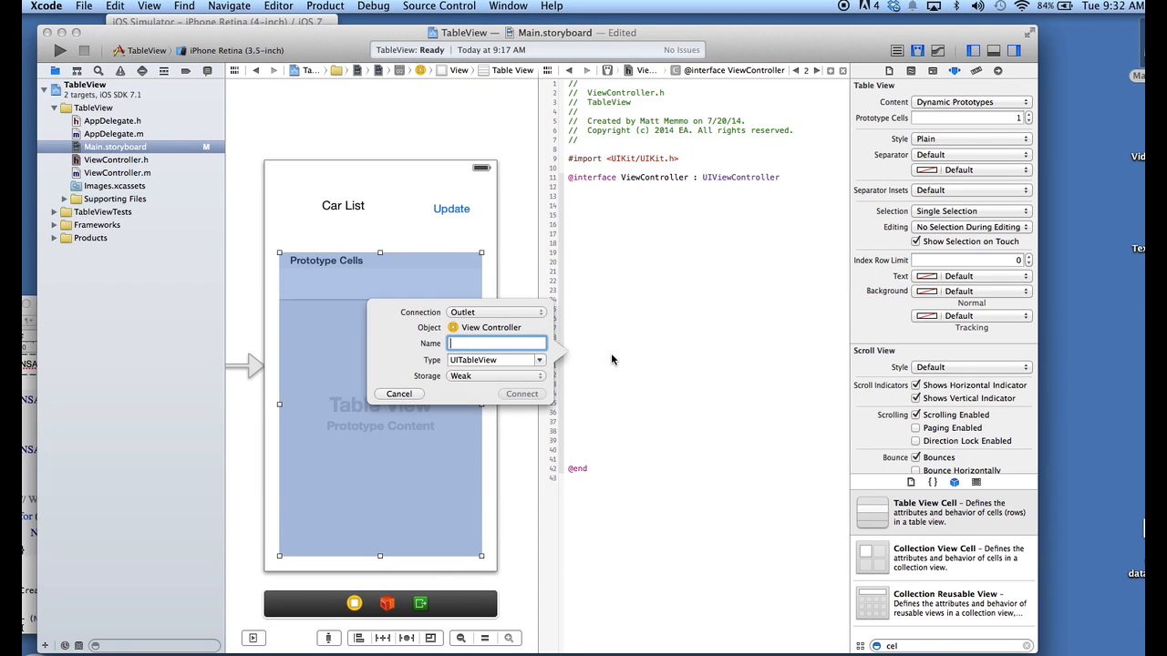
pyautogui.write('tableV')
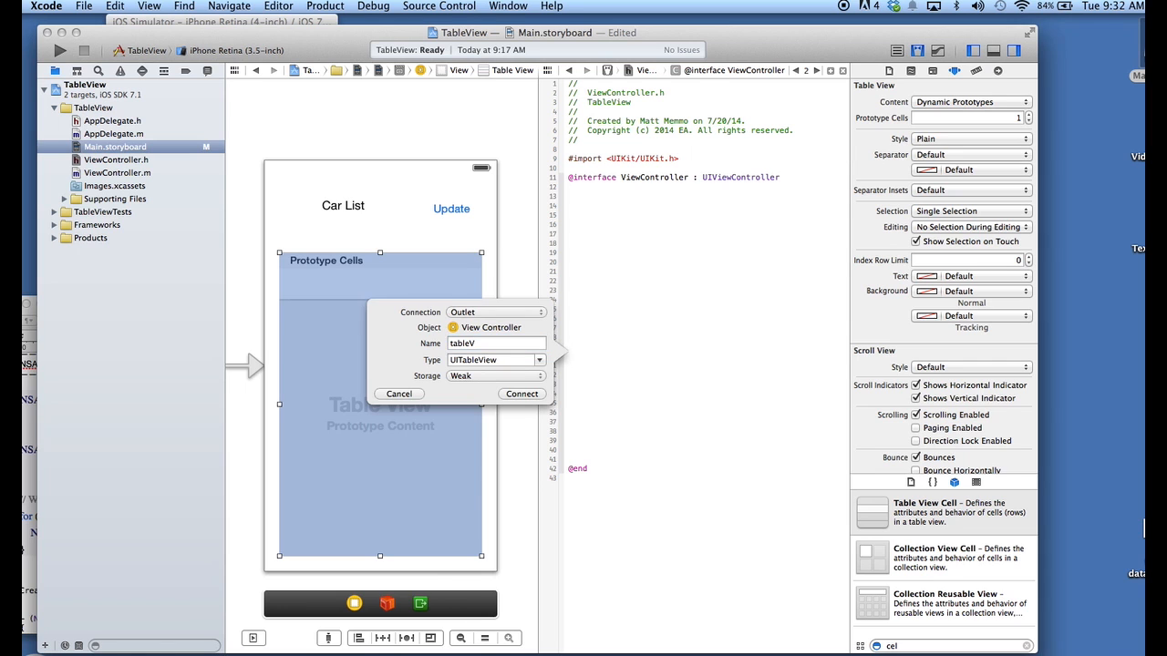
pyautogui.click(522, 394)
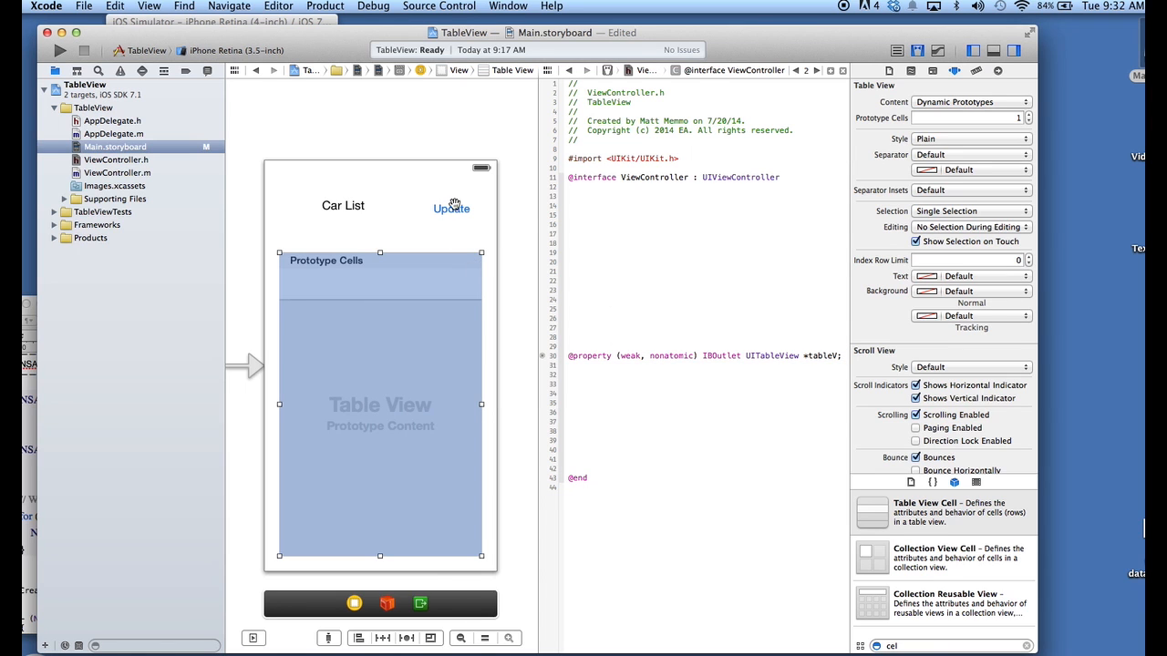
# Link the Update button into ViewController.h as an Action named update and connect it.
pyautogui.click(453, 208)
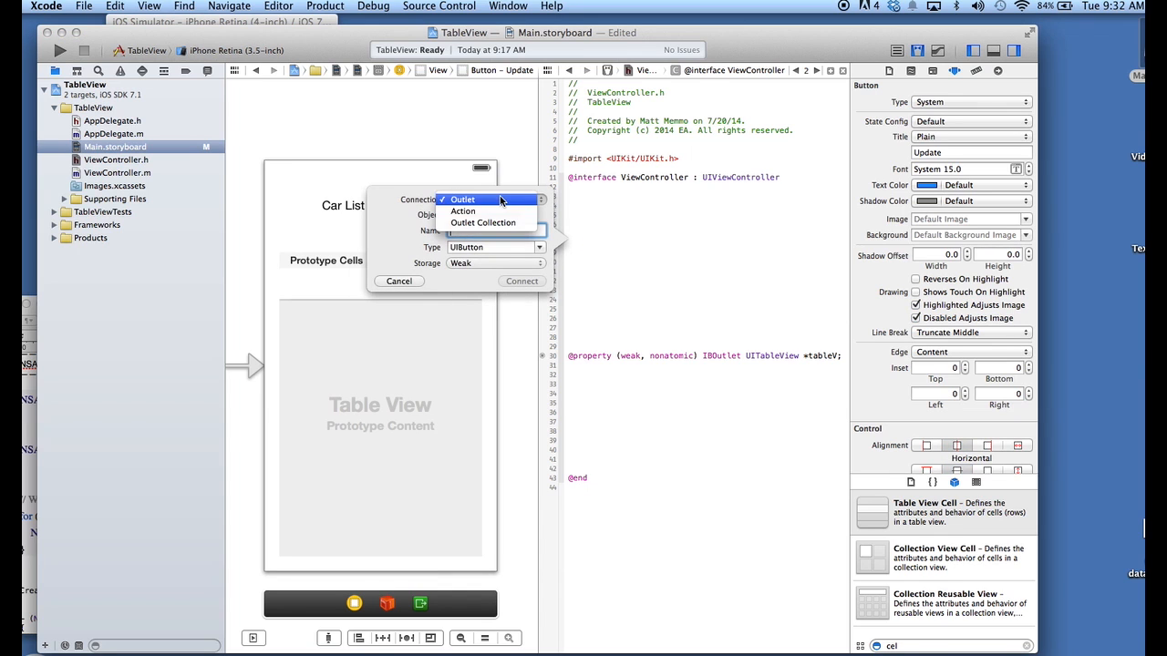
pyautogui.click(464, 211)
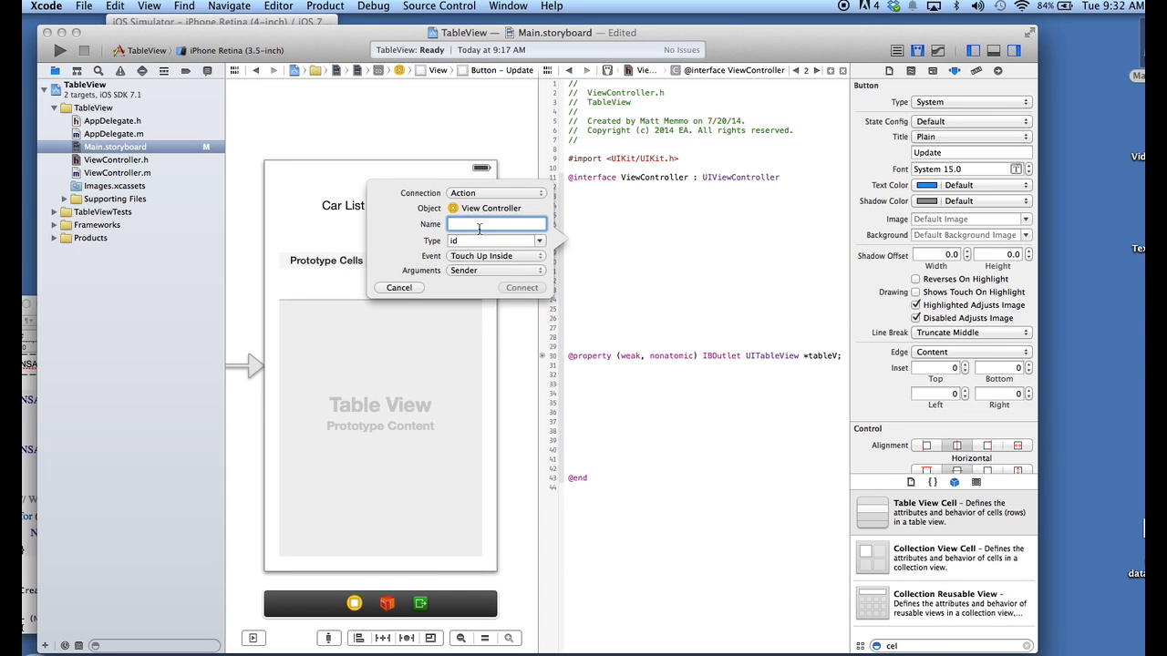
pyautogui.write('update')
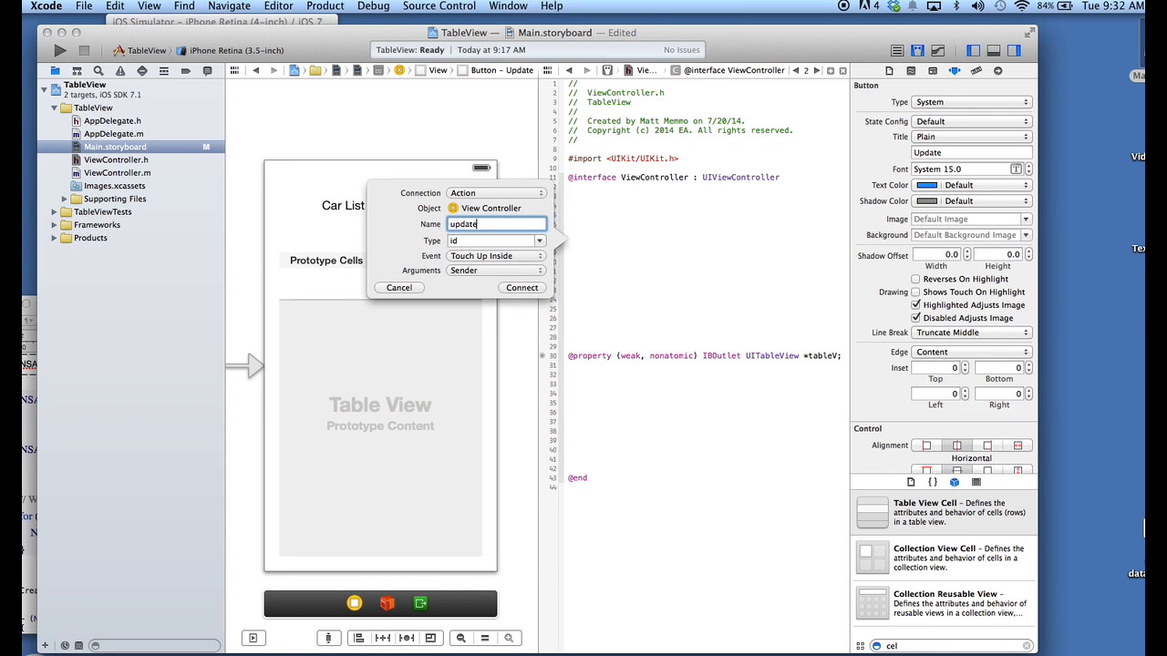
pyautogui.click(522, 288)
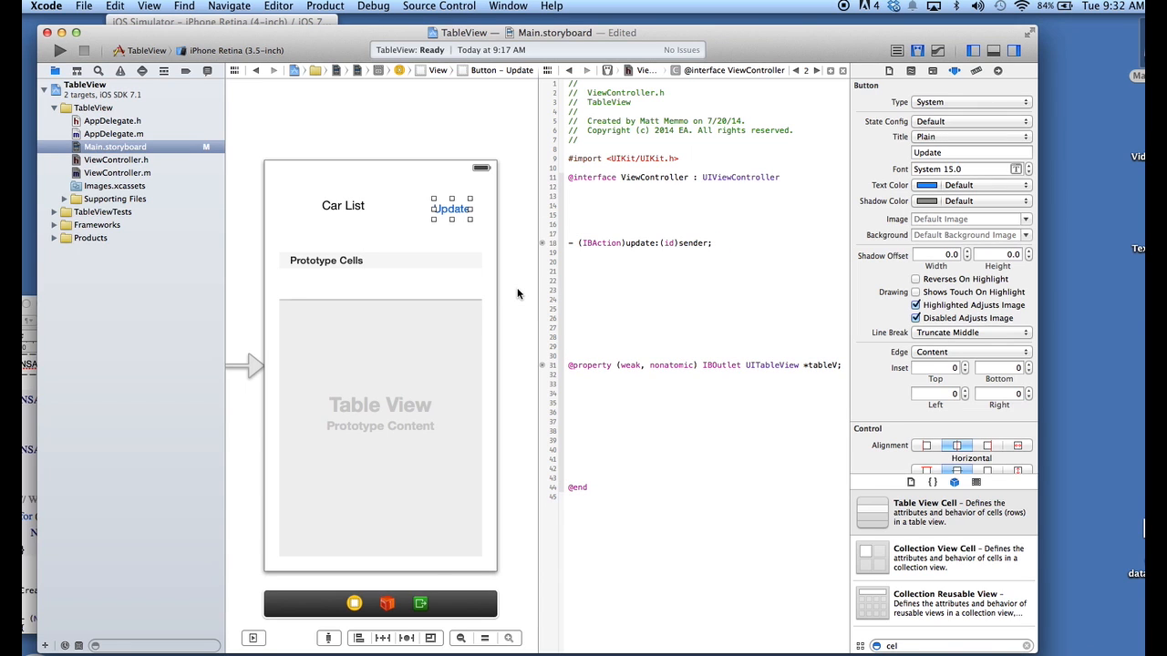
pyautogui.moveTo(234, 173)
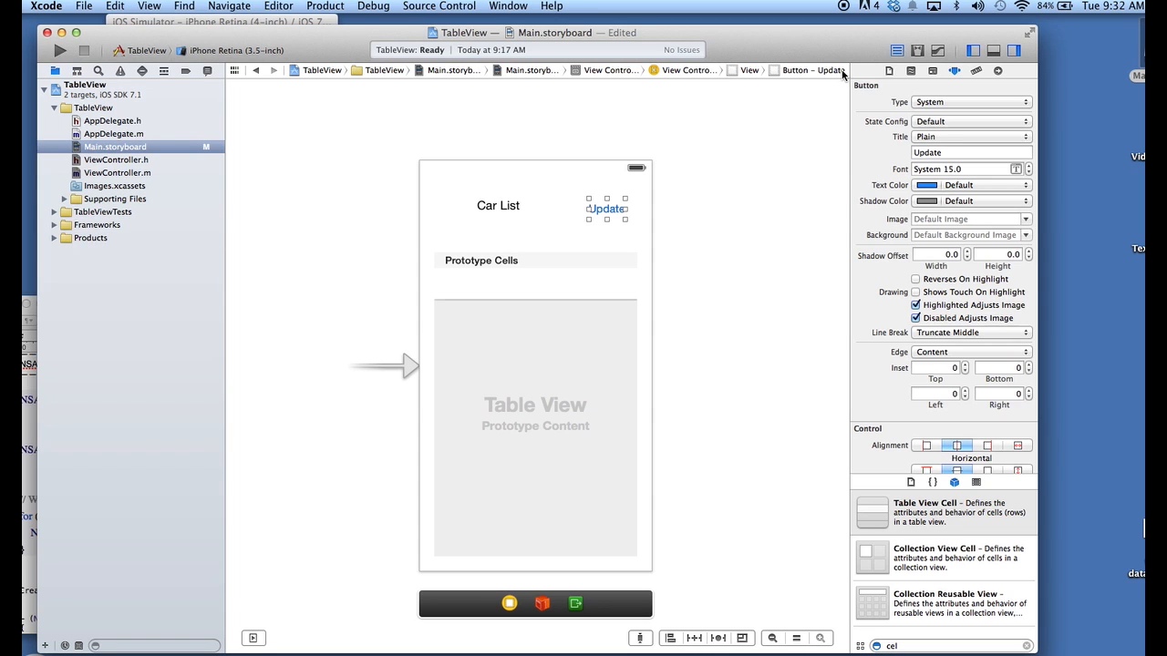
# Inspect the button's connections, then connect the table view's delegate to the View Controller.
pyautogui.click(976, 71)
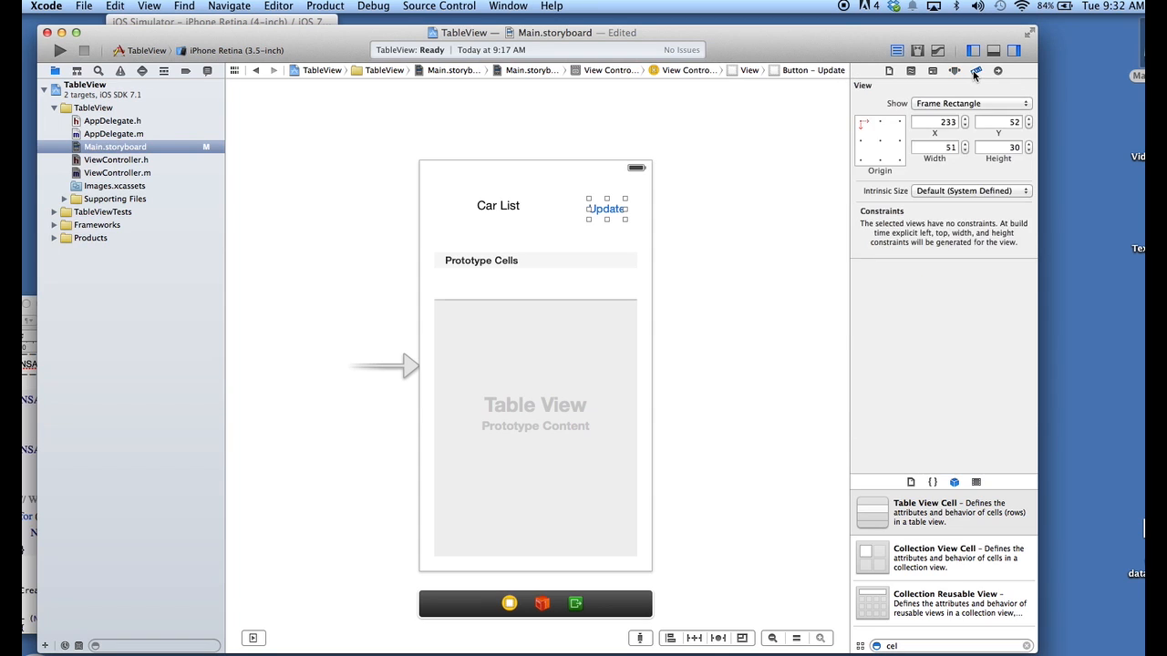
pyautogui.click(997, 71)
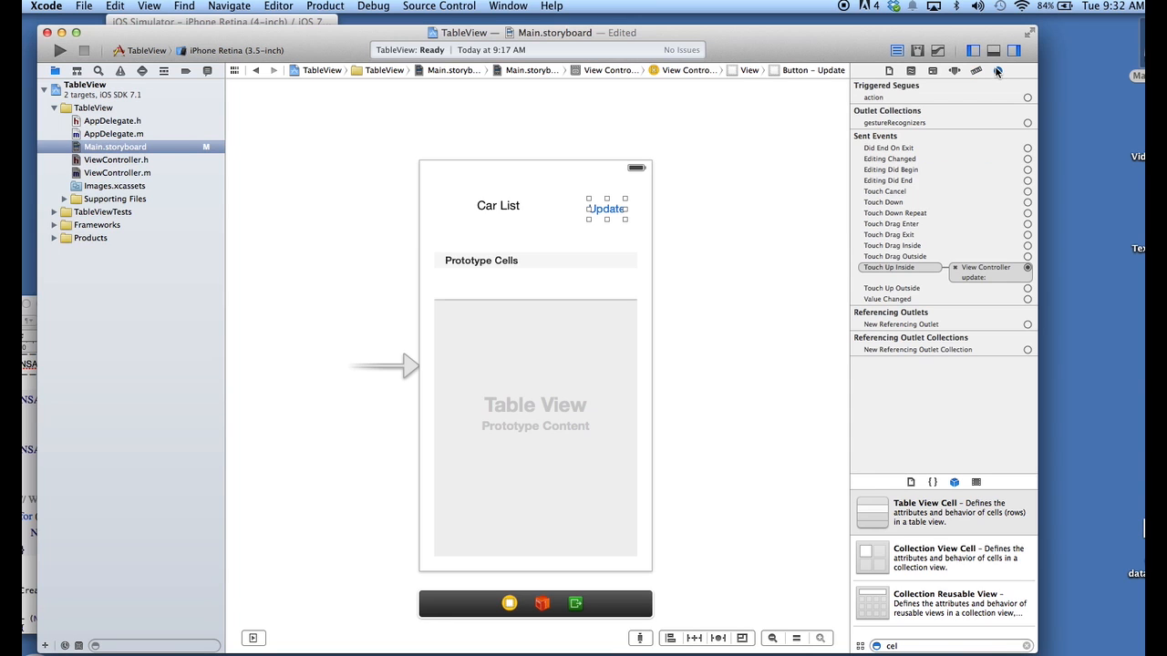
pyautogui.click(536, 429)
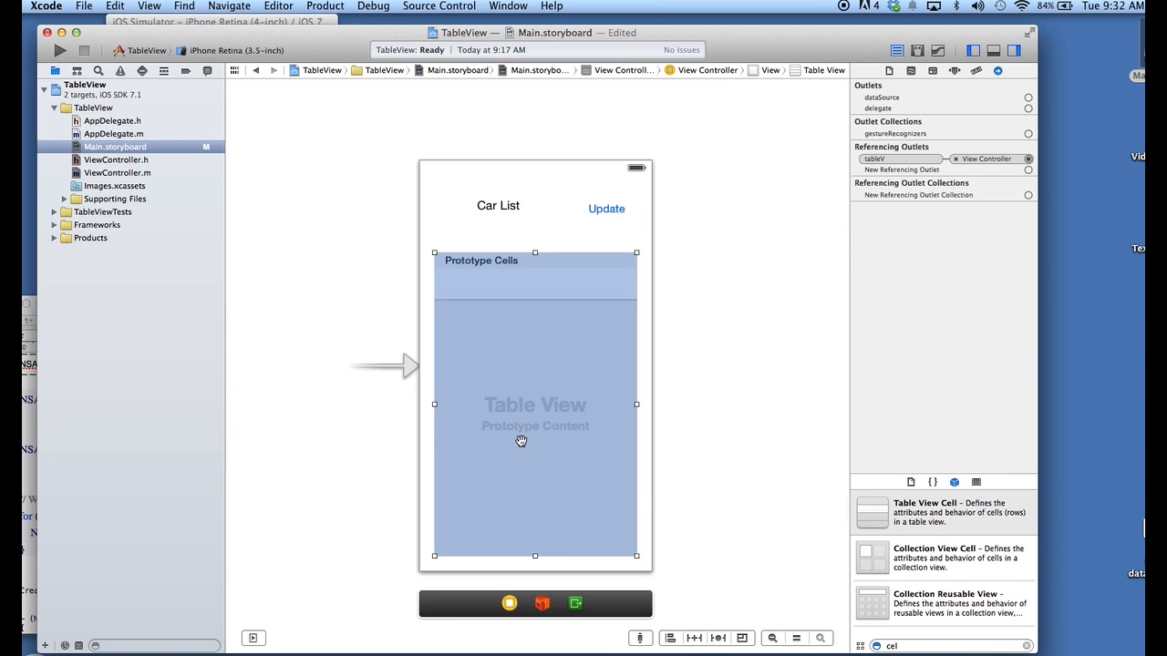
pyautogui.moveTo(992, 80)
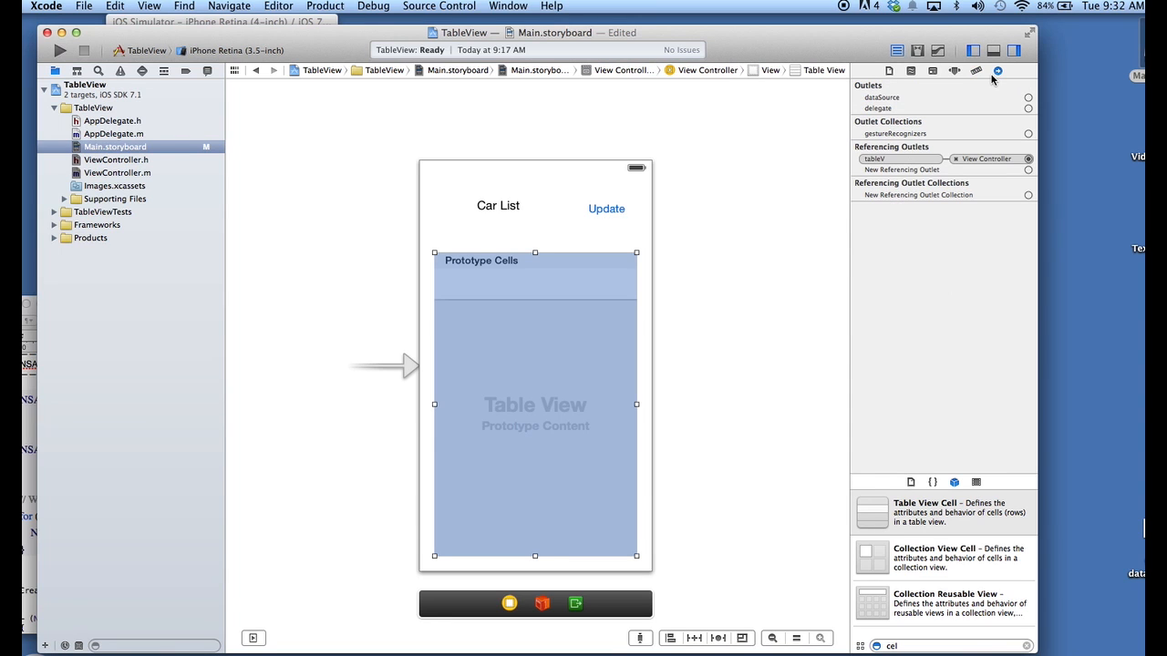
pyautogui.moveTo(998, 71)
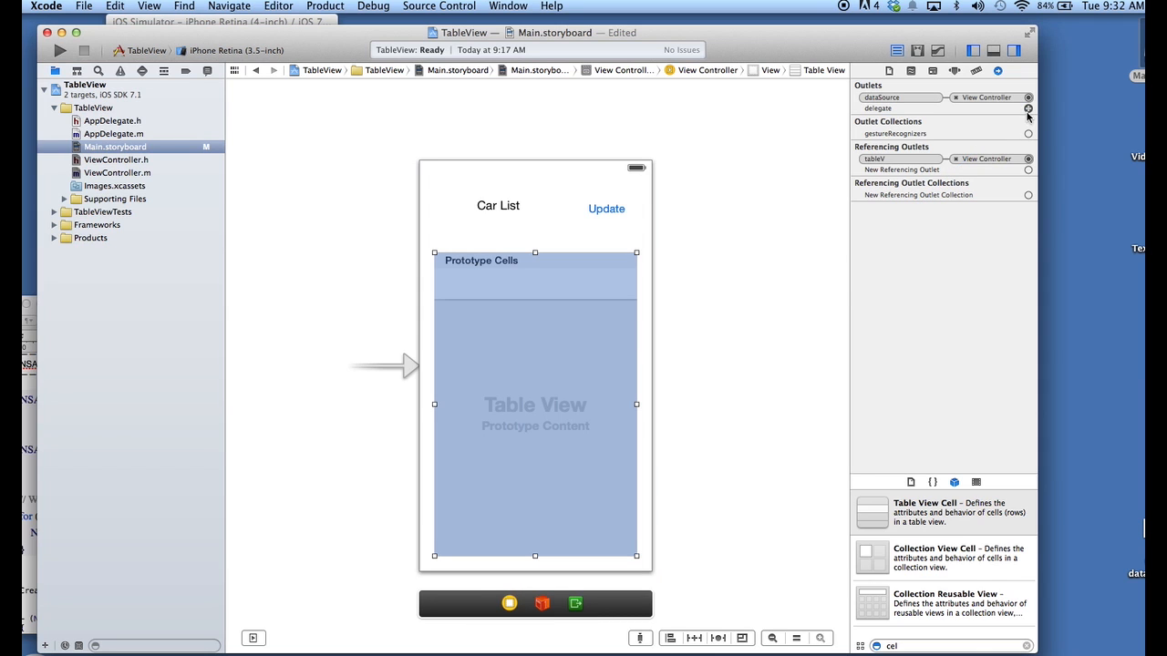
pyautogui.moveTo(1029, 110); pyautogui.dragTo(510, 604)
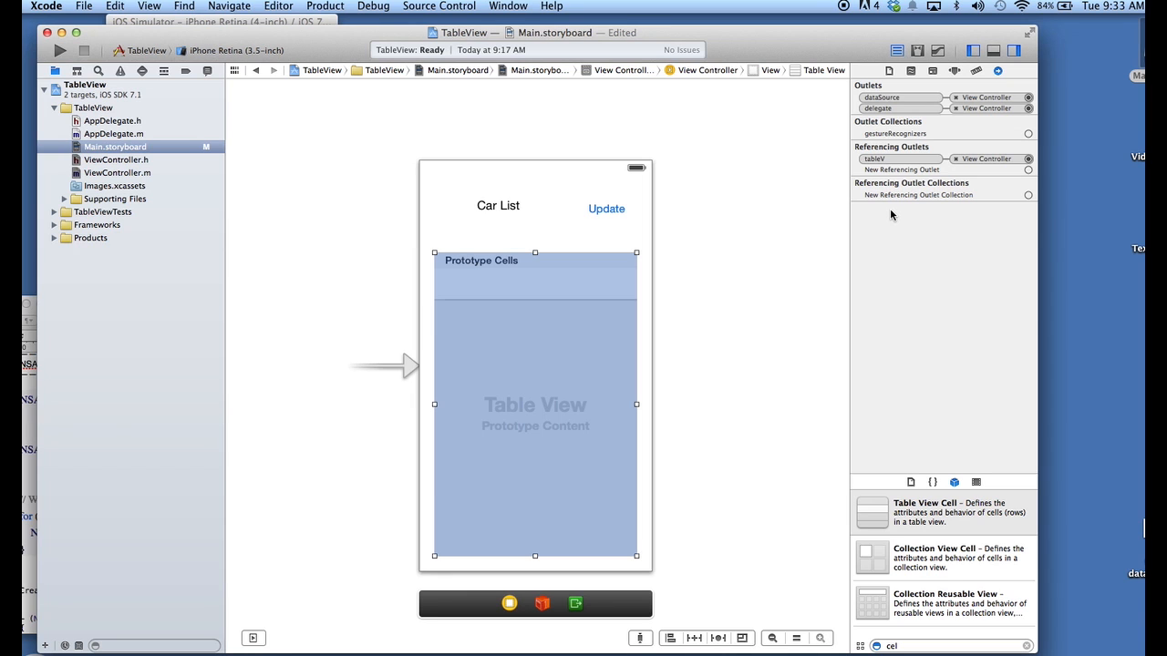
pyautogui.moveTo(248, 196)
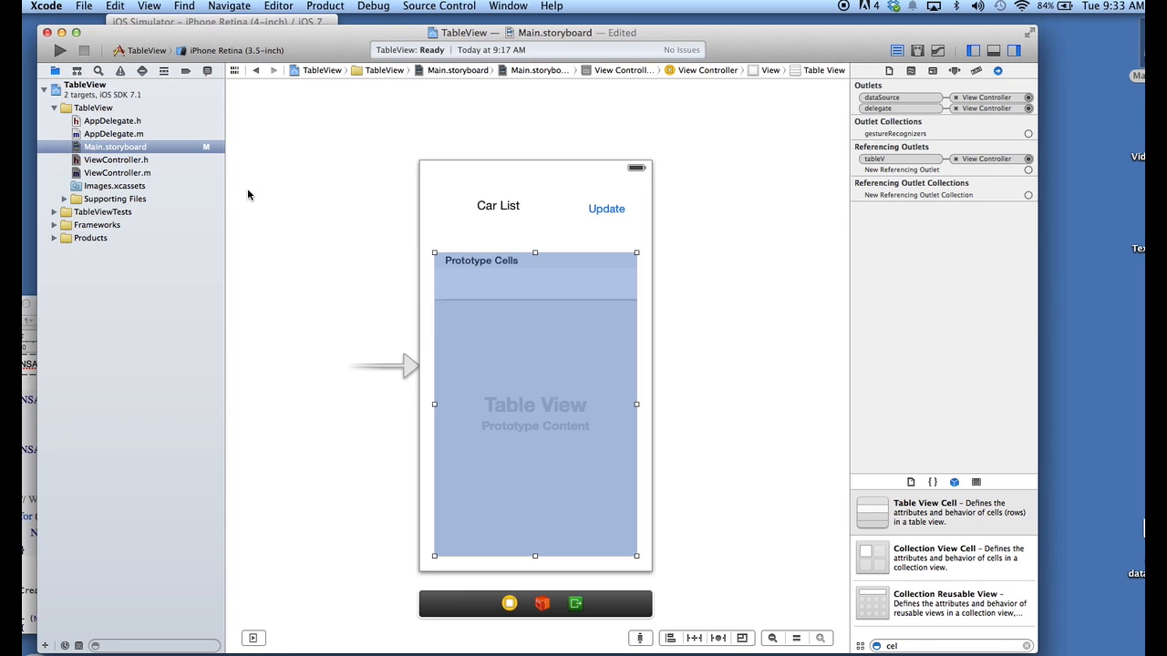
pyautogui.click(117, 172)
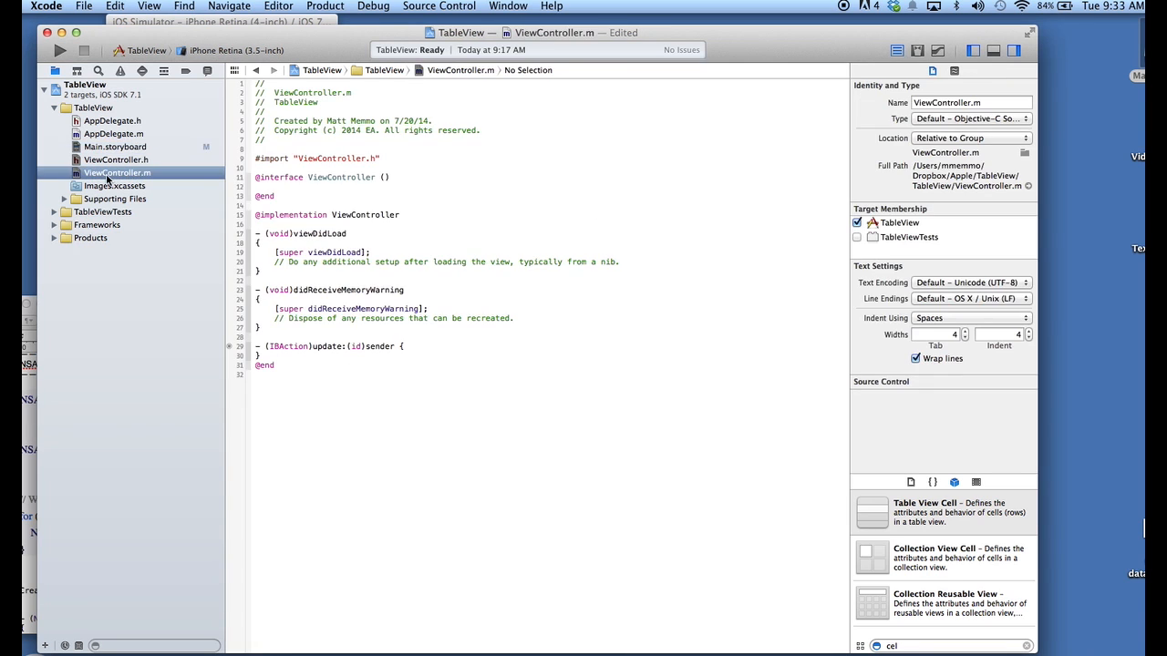
pyautogui.moveTo(62, 303)
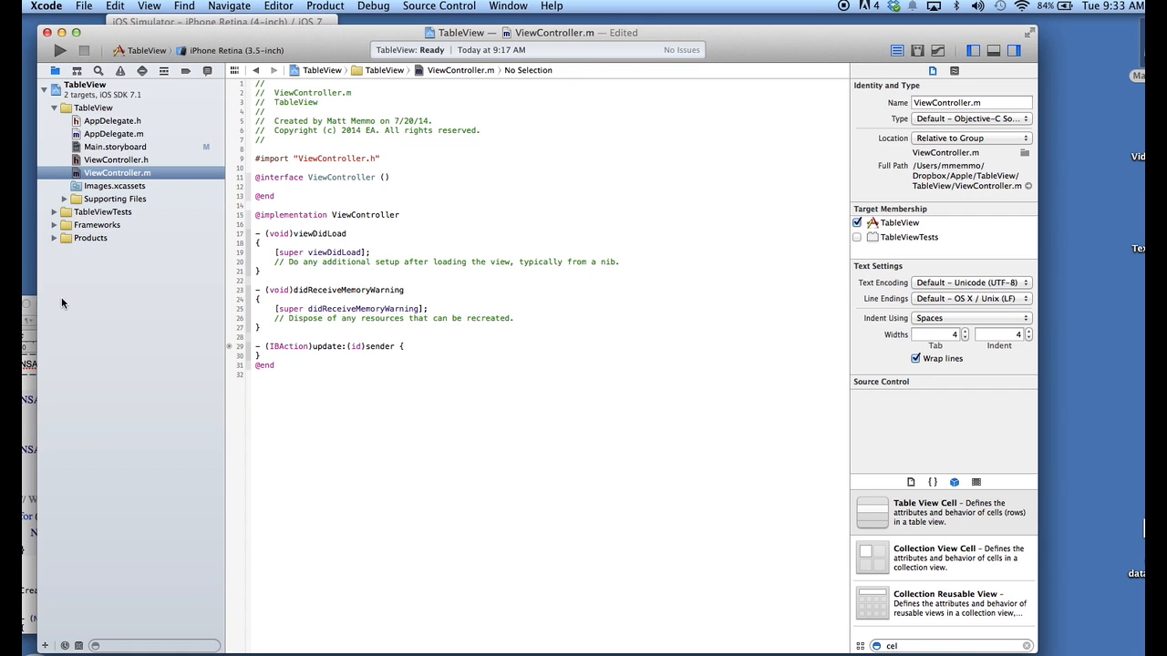
pyautogui.moveTo(278, 263)
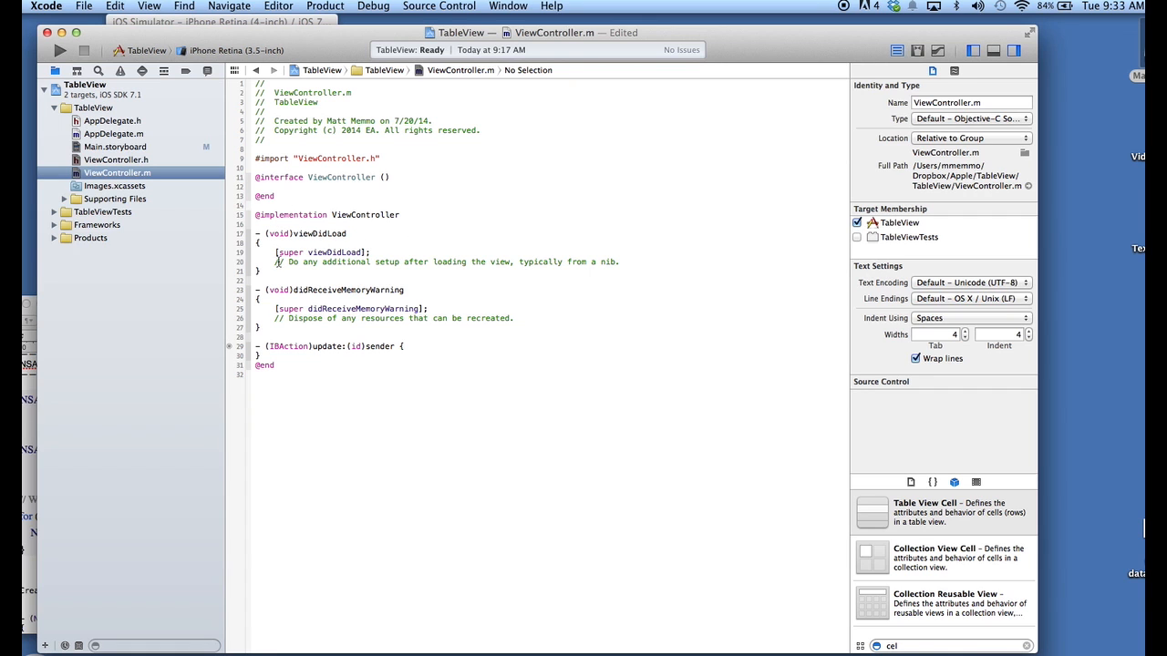
pyautogui.click(265, 302)
pyautogui.write('NSArray * Cars = @[@"Mercedes-Benz", @"Ford", @"Chevrolet",@"GM", @"Toyota", @"Audi"];')
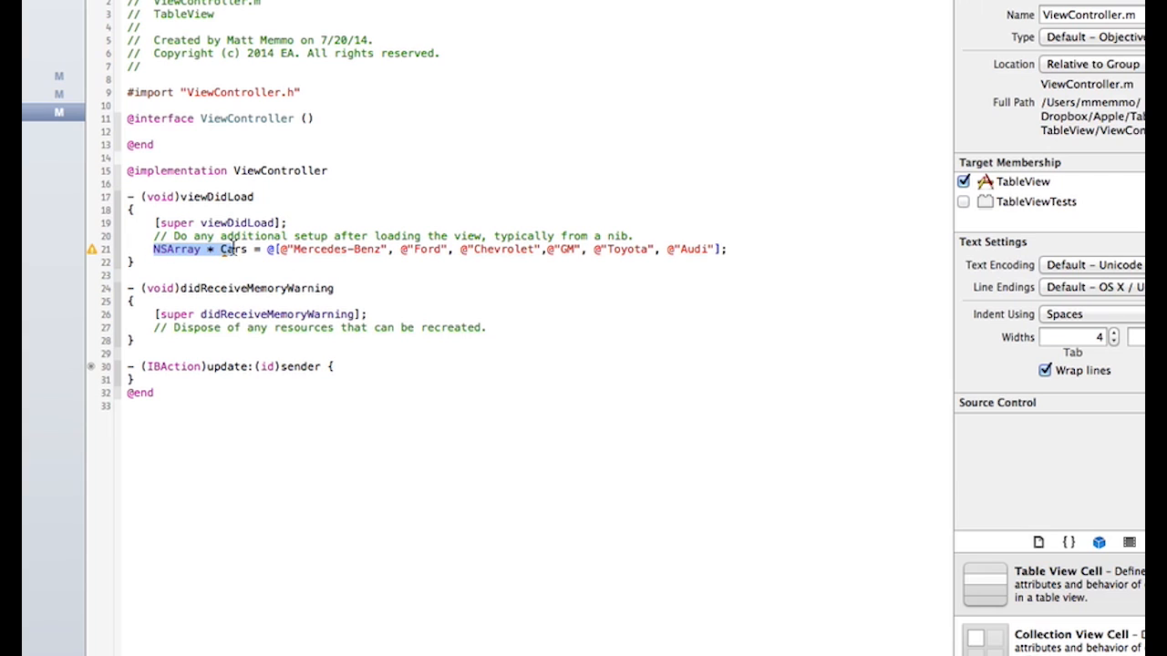
pyautogui.doubleClick(229, 248)
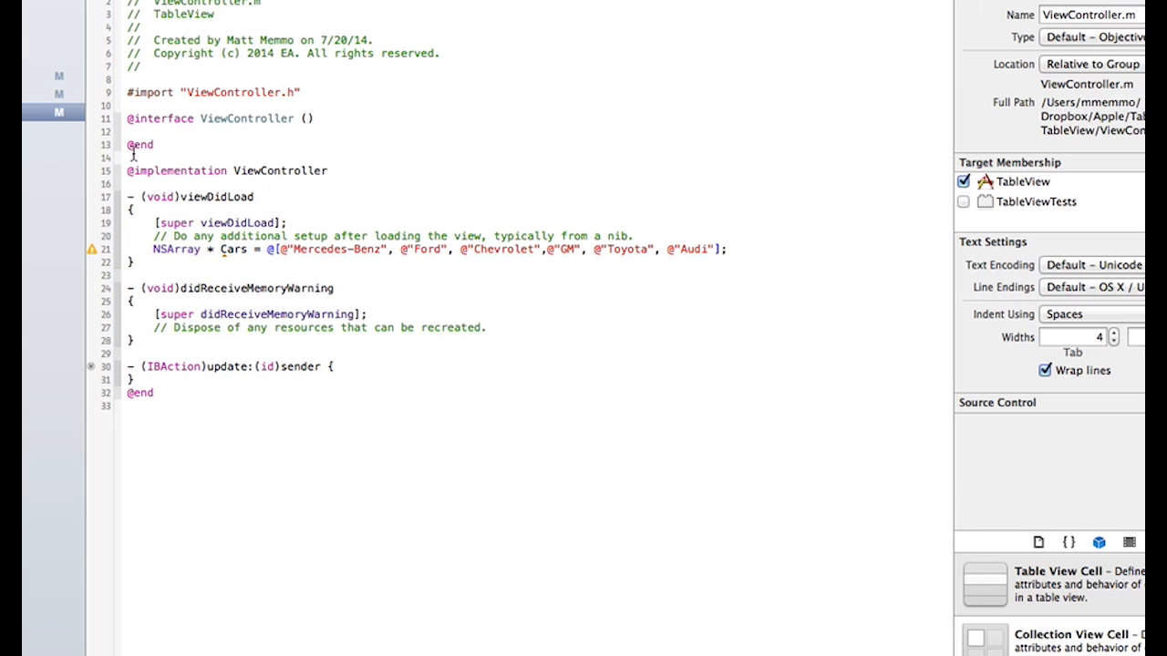
pyautogui.press('Return')
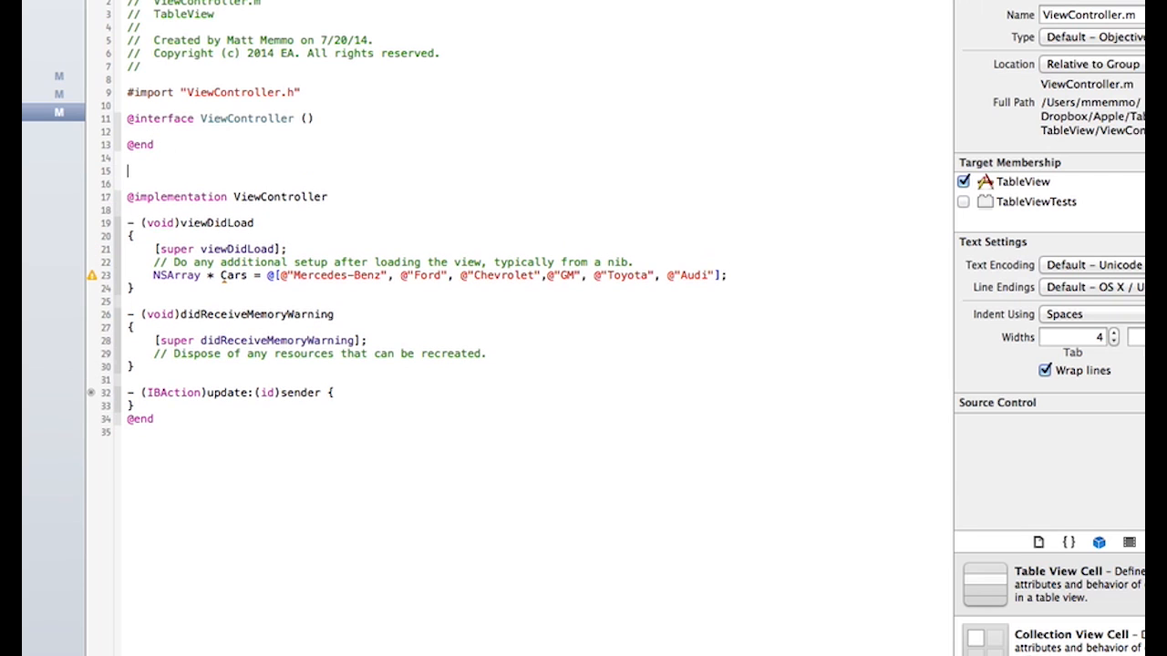
pyautogui.write('NSArray * Cars;')
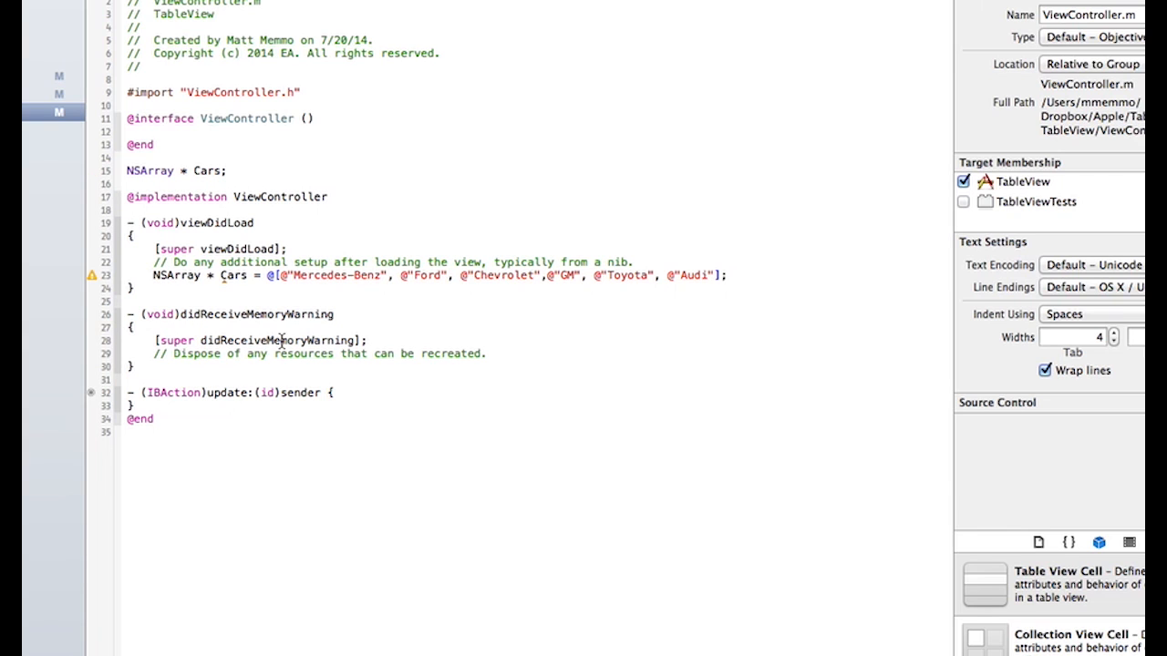
pyautogui.doubleClick(178, 276)
pyautogui.write('Cars = @[@"Ford Mustang", @"Chevy Camaro", @"Chevrolet Chevelle SS", @"Plymouth Hemi Cuda", @"Pontiac GTO", @"Plymouth Road Runner Hemi"];')
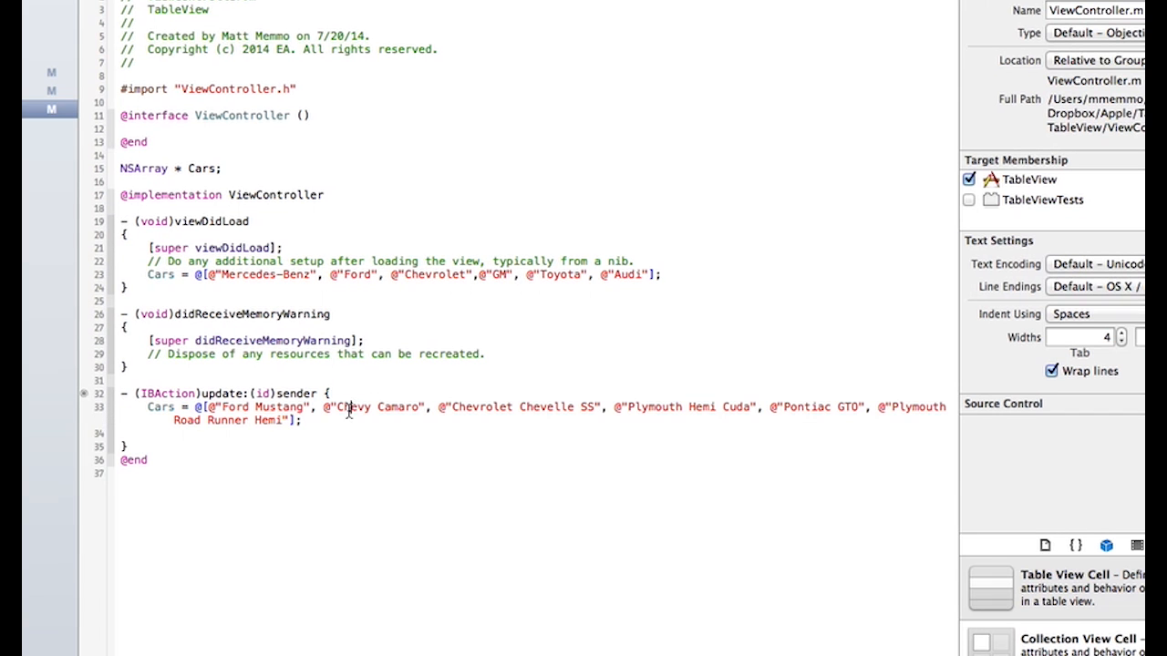
pyautogui.moveTo(241, 423)
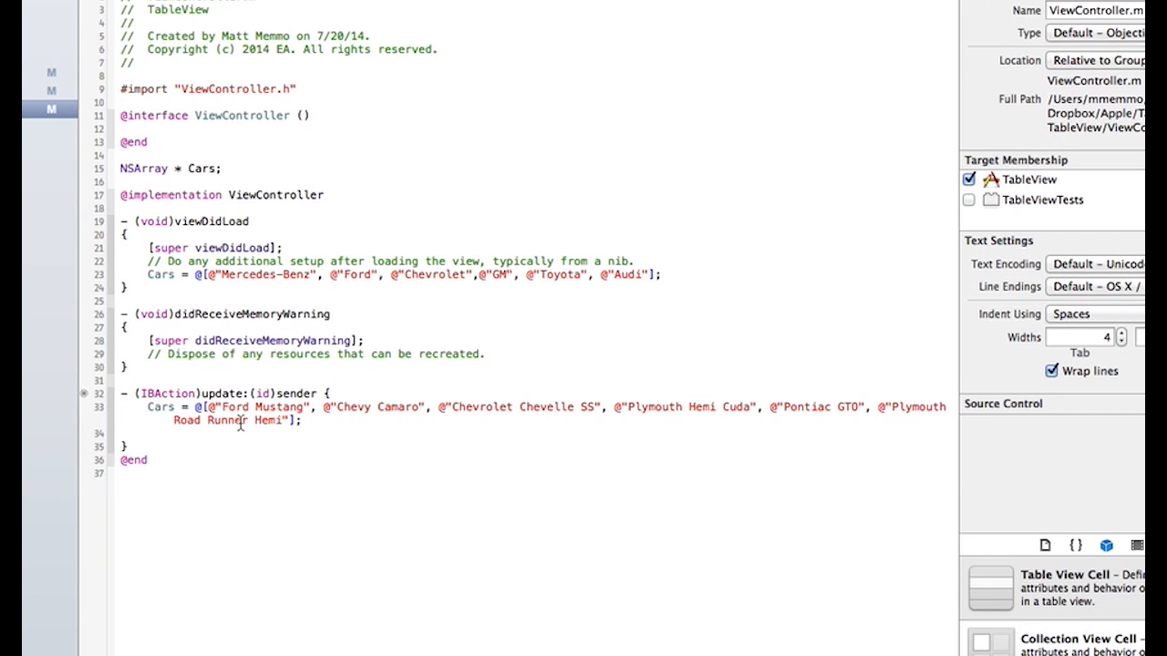
pyautogui.moveTo(379, 446)
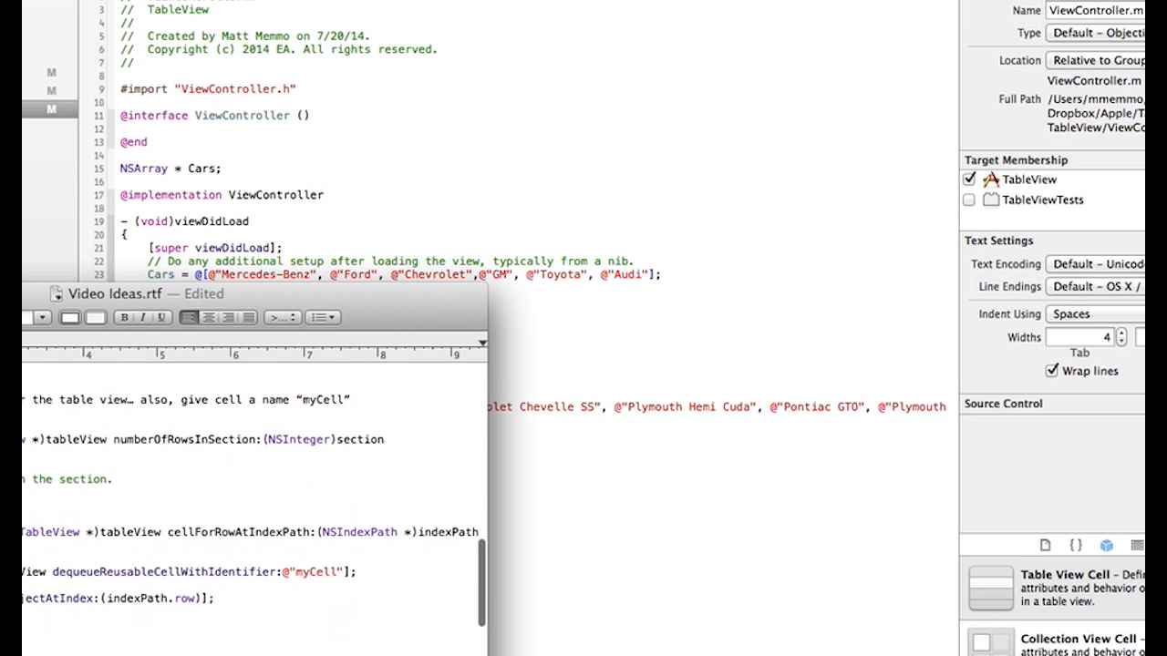
# Scroll through the Video Ideas notes to the tableView data source methods.
pyautogui.scroll(-3)
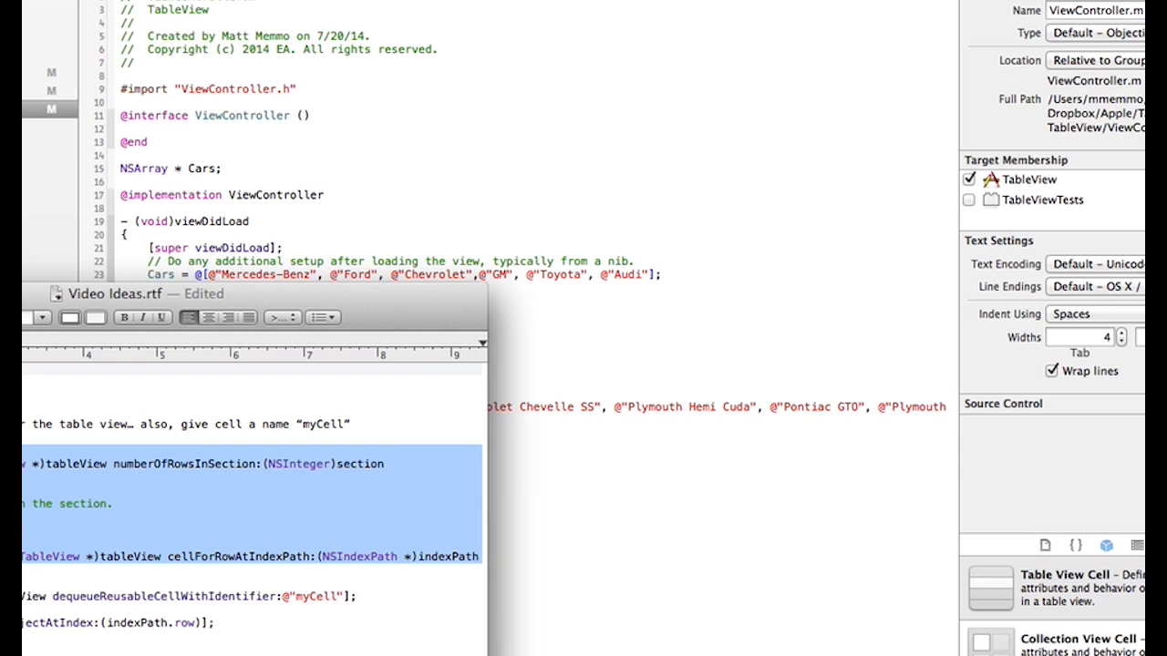
pyautogui.scroll(-3)
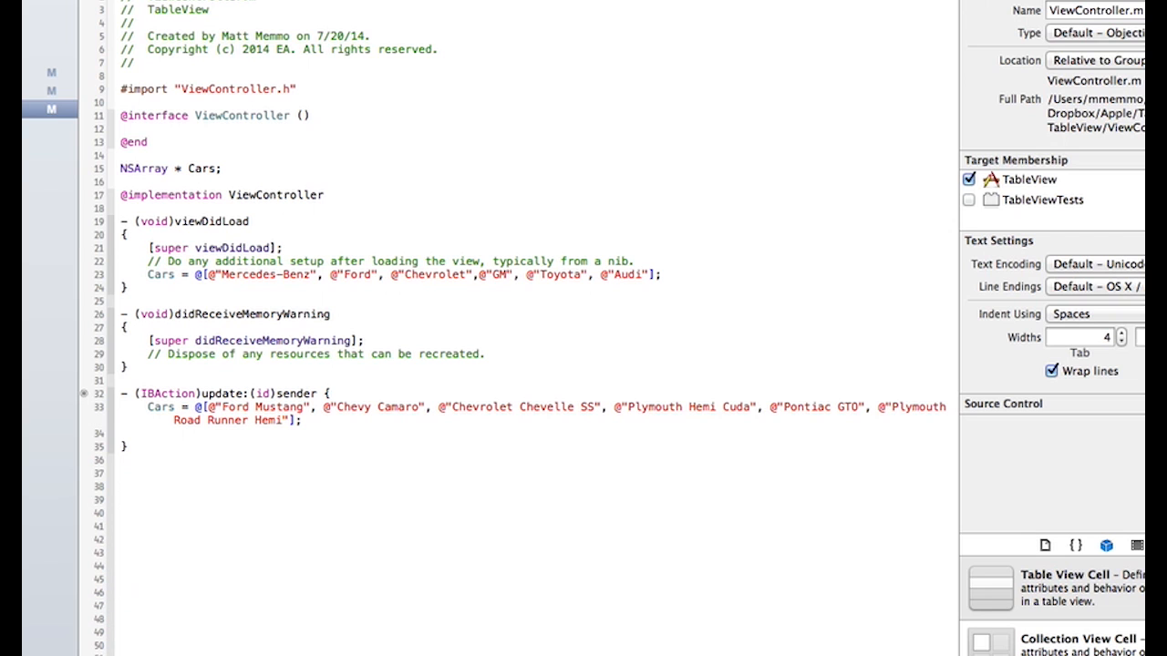
pyautogui.scroll(-3)
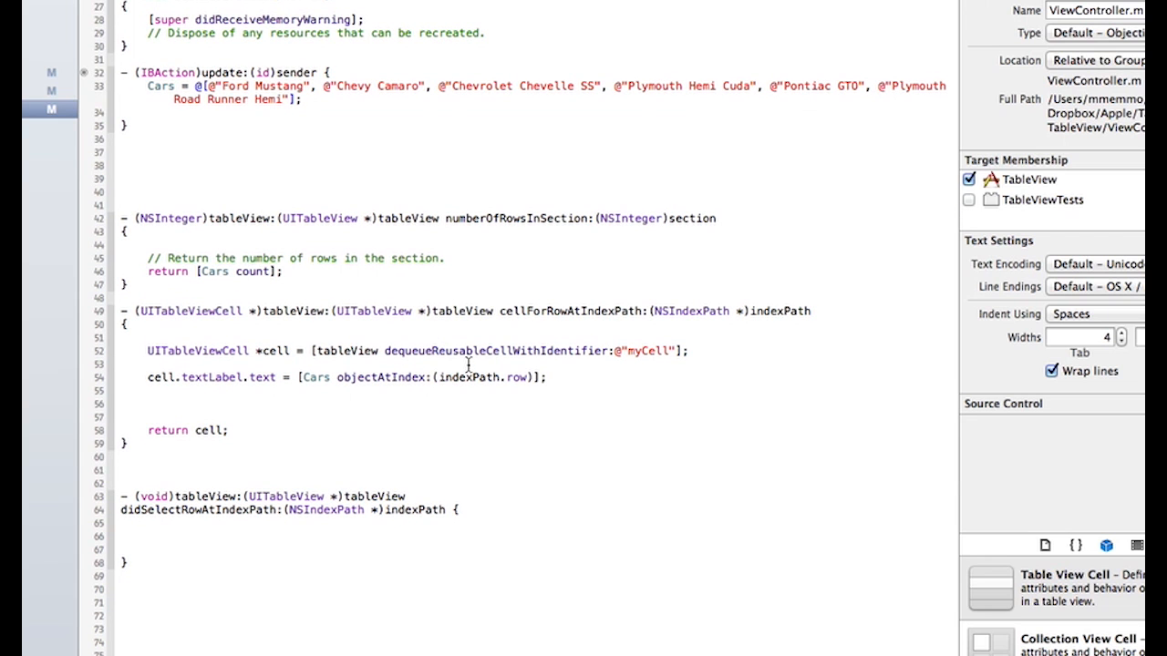
pyautogui.moveTo(229, 300)
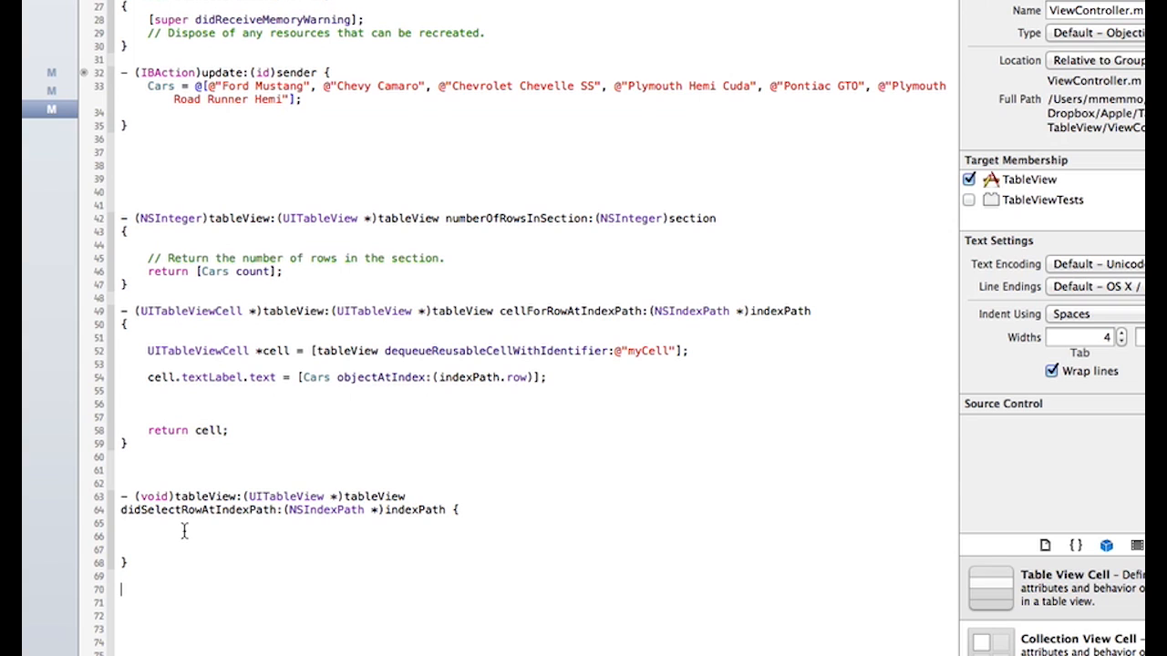
pyautogui.moveTo(235, 536)
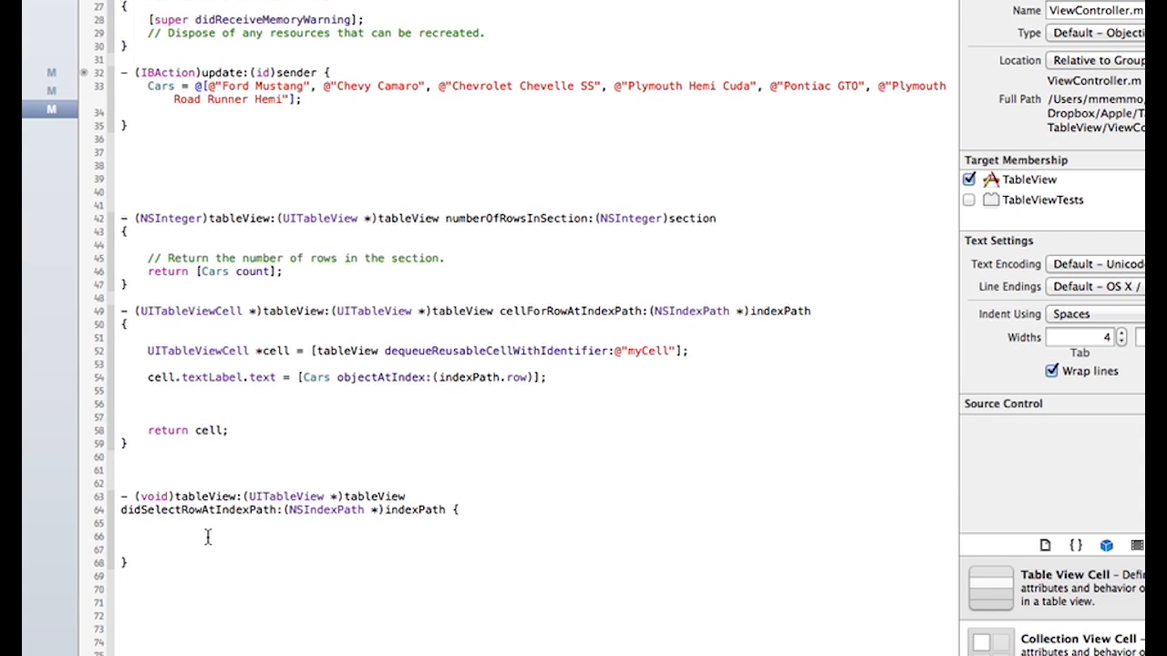
pyautogui.click(277, 361)
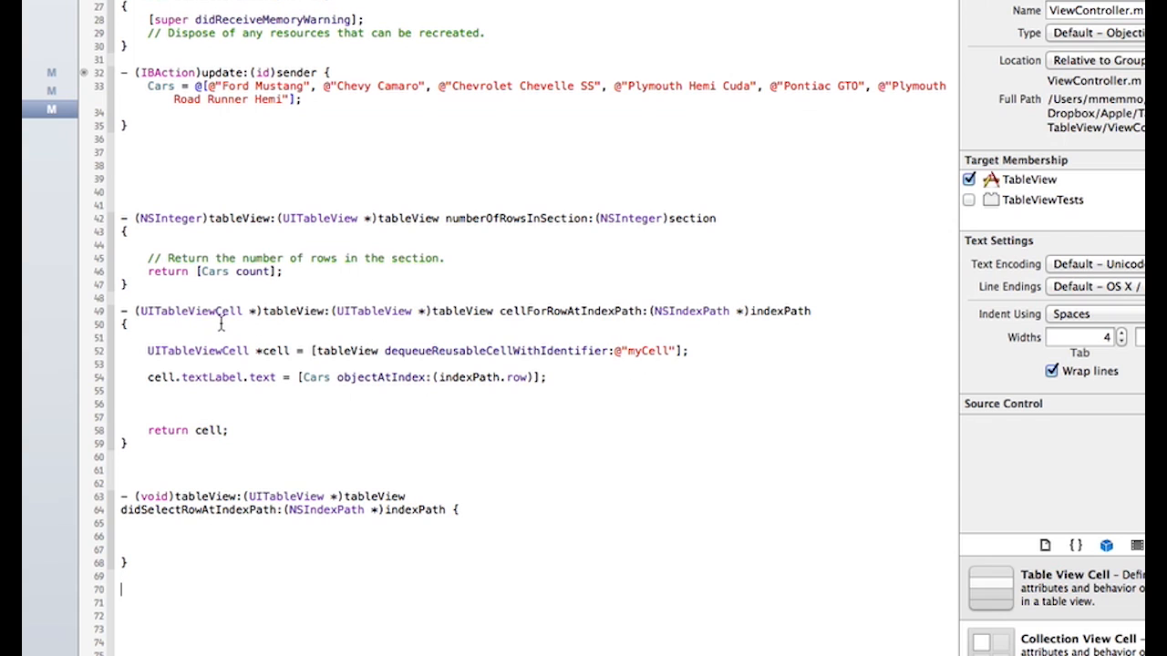
pyautogui.moveTo(525, 322)
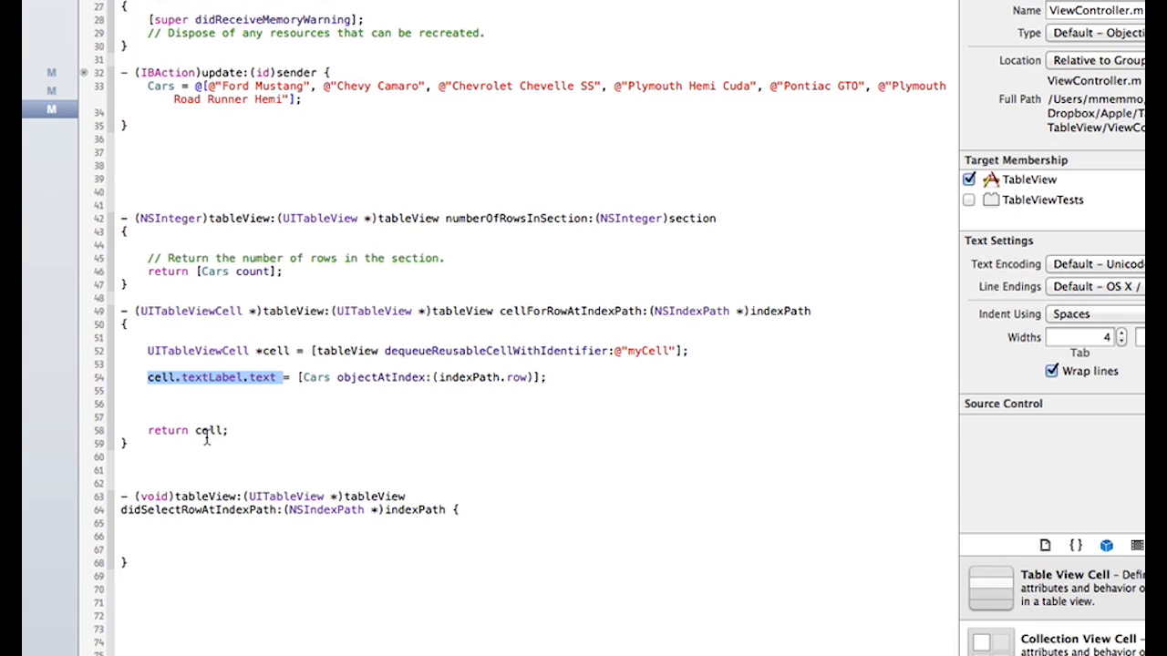
pyautogui.moveTo(270, 289)
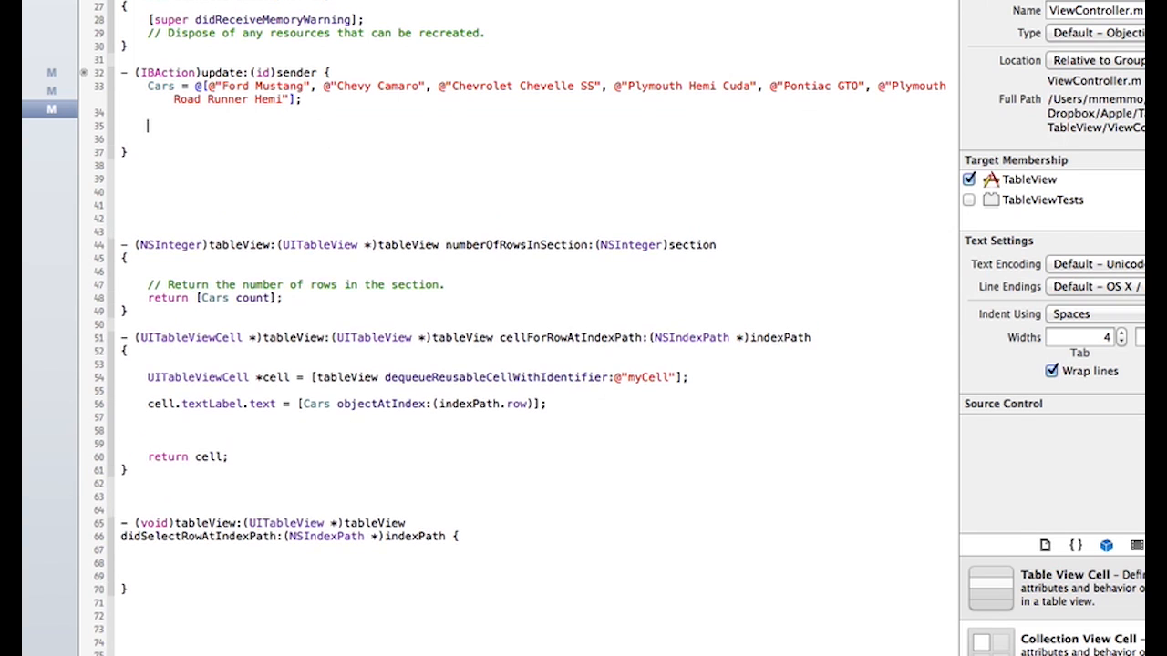
# Add [self.tableV reloadData]; to the update action, then return to ViewController.h.
pyautogui.write('[self.tableV reloadData];')
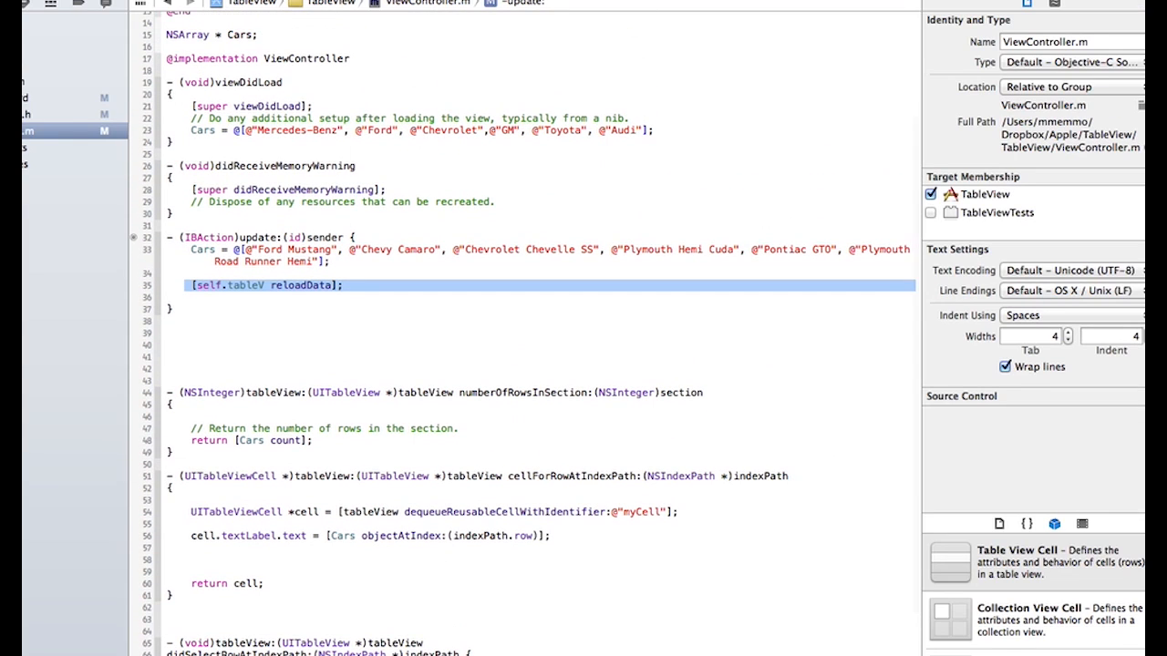
pyautogui.click(28, 100)
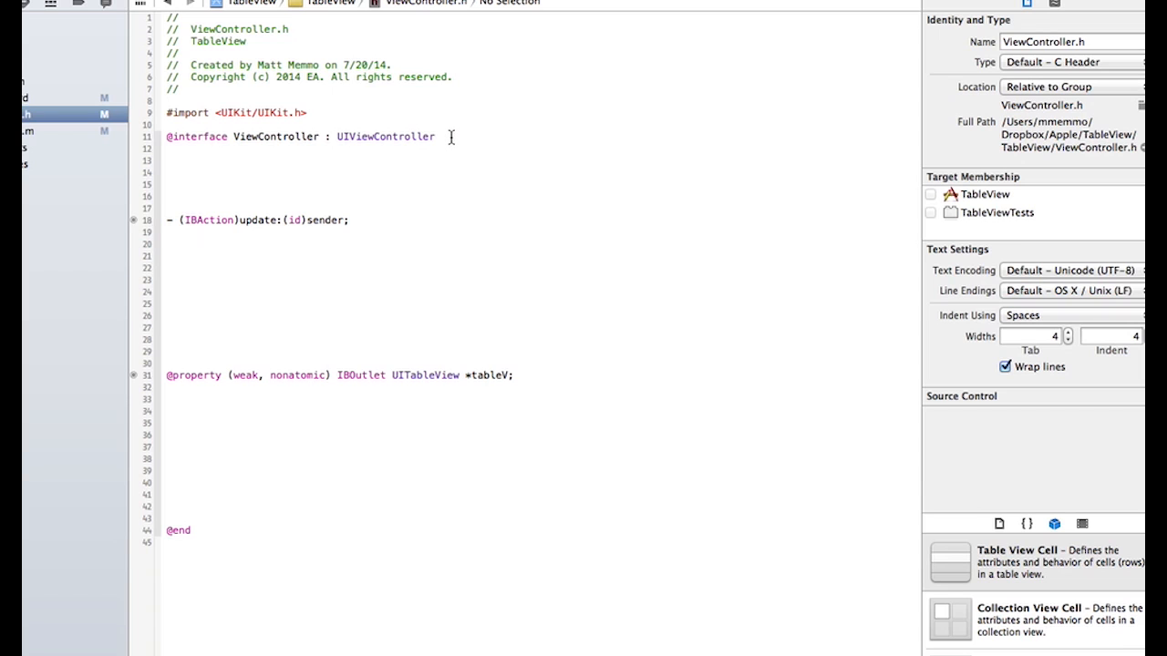
pyautogui.click(438, 137)
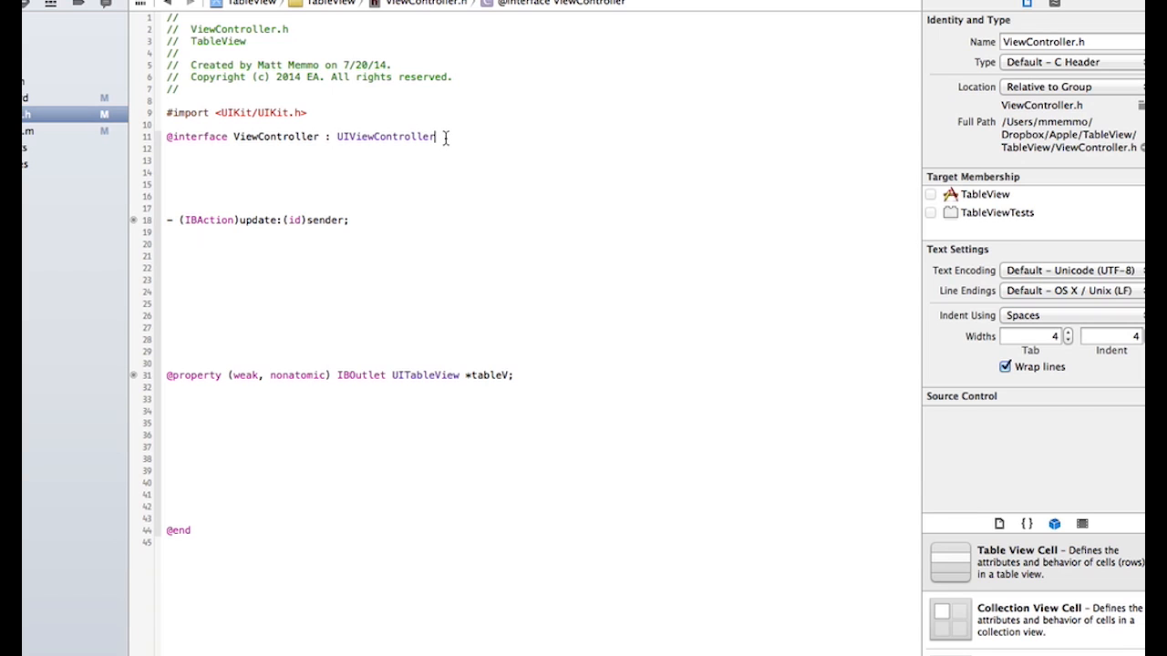
pyautogui.write('<UITableViewDataSource, UITableViewDelegate, NSURLConnectionDataDelegate>')
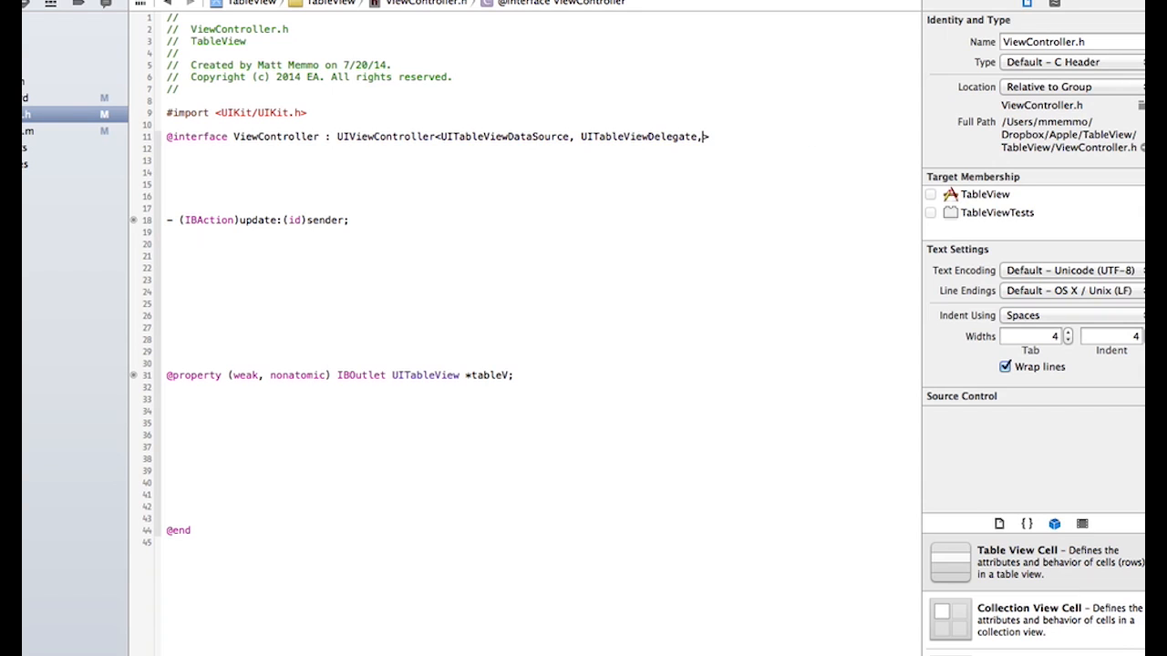
pyautogui.press('backspace')
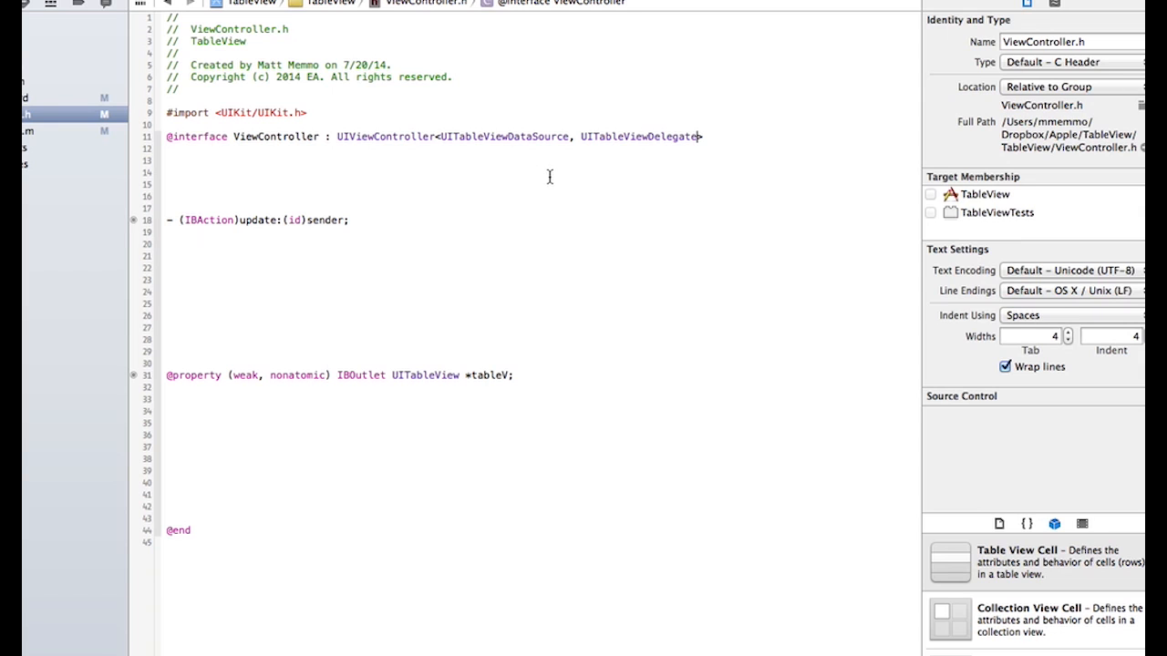
pyautogui.moveTo(618, 171)
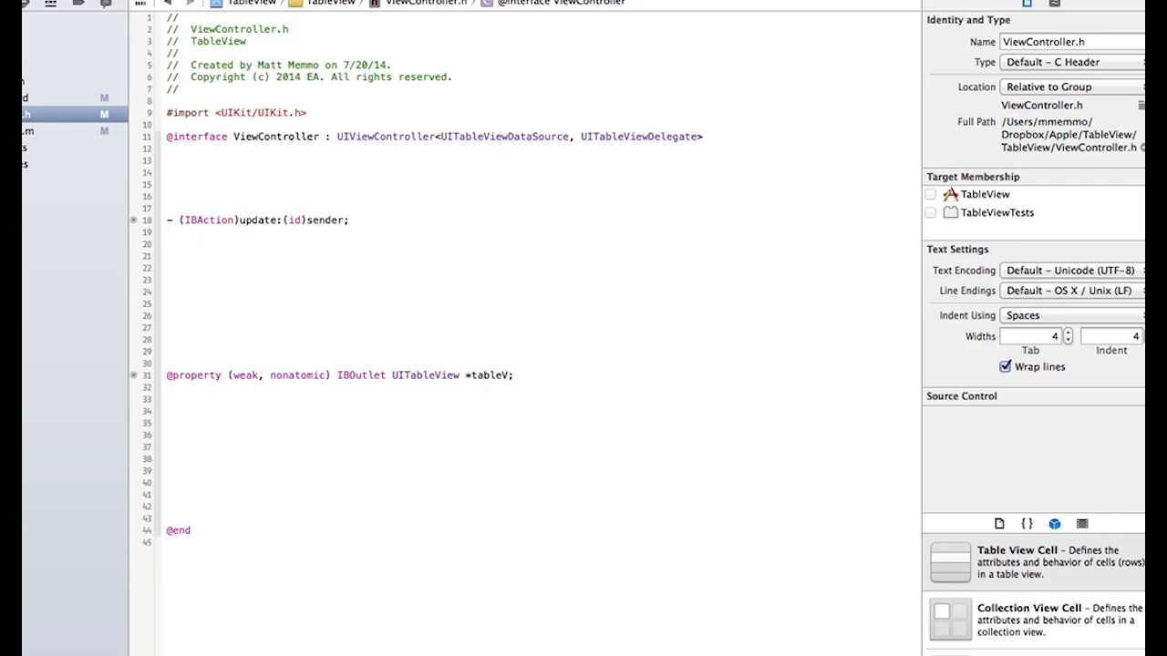
pyautogui.moveTo(554, 558)
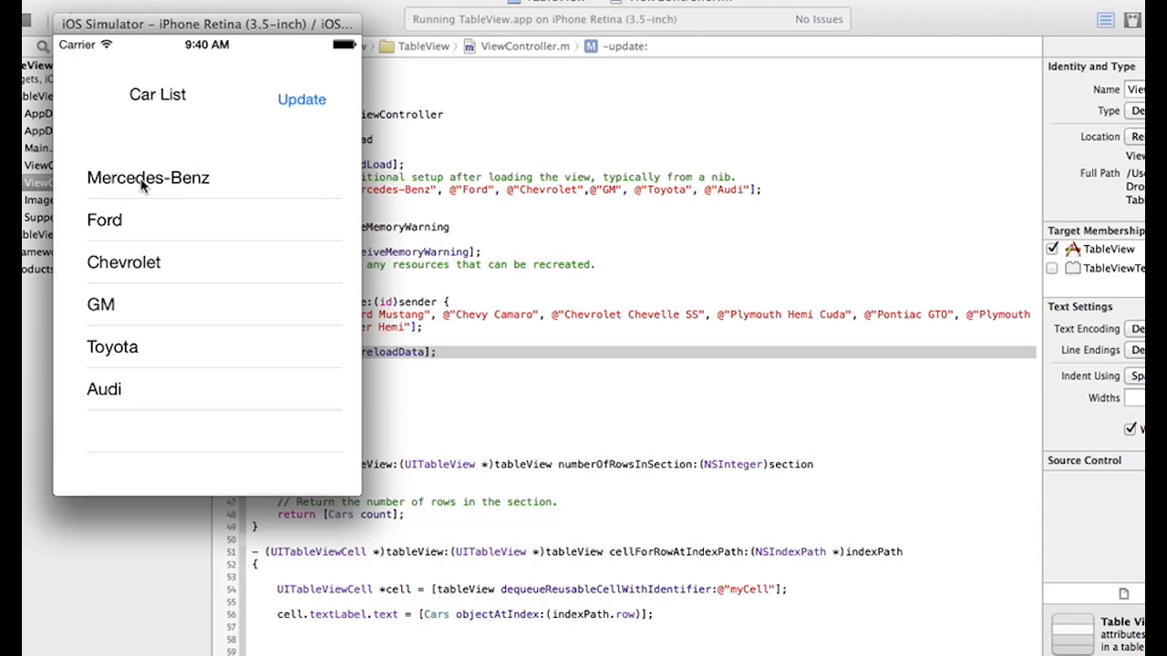
pyautogui.moveTo(155, 328)
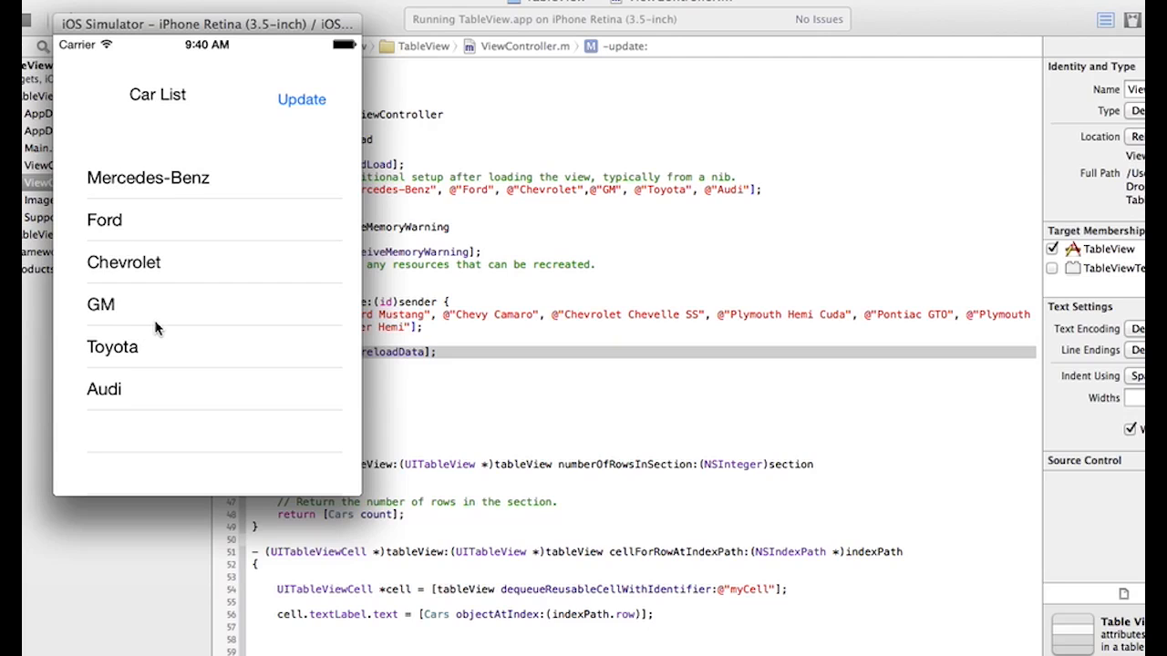
pyautogui.moveTo(99, 392)
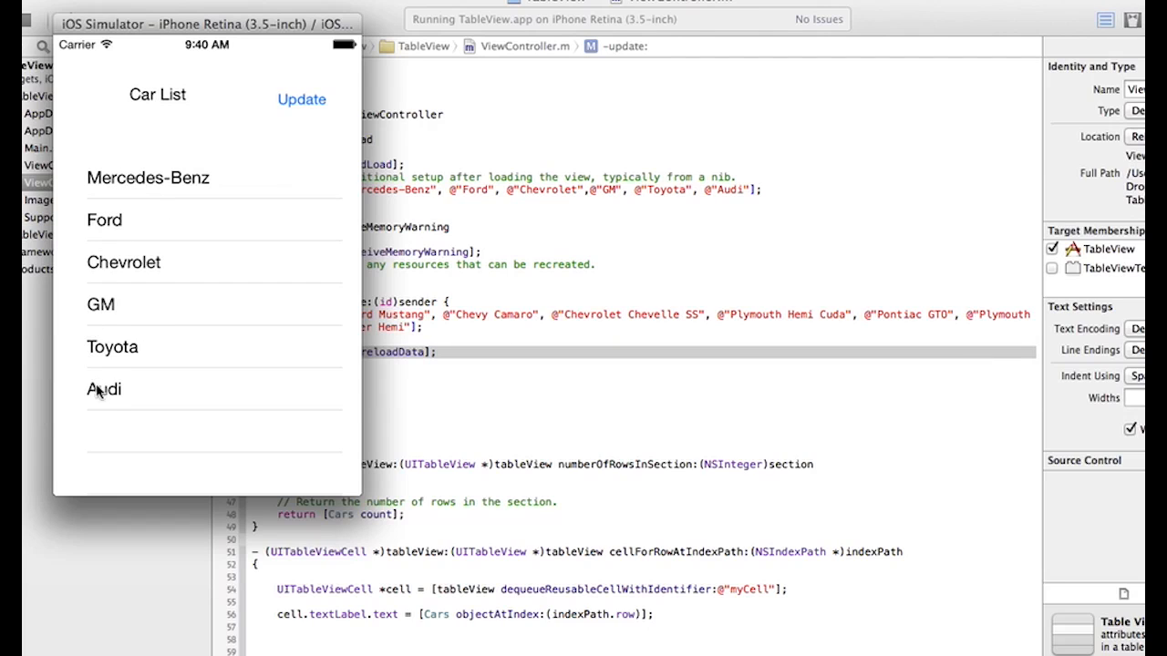
pyautogui.moveTo(111, 303)
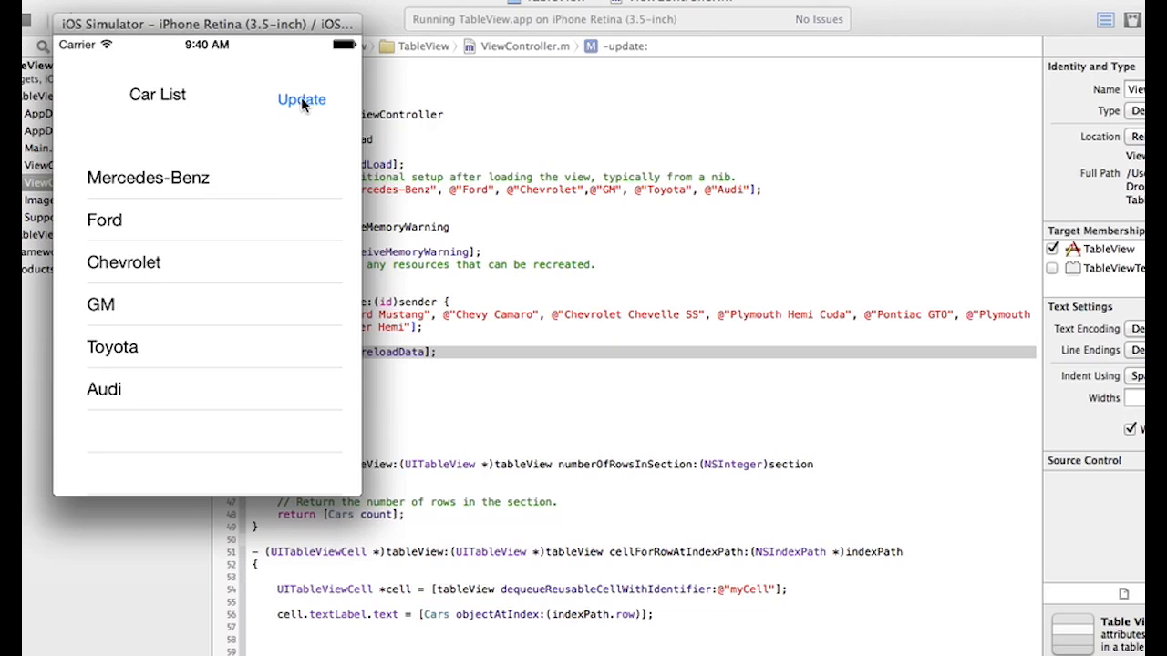
# Tap Update so the six car makers are swapped for the muscle car names.
pyautogui.click(300, 98)
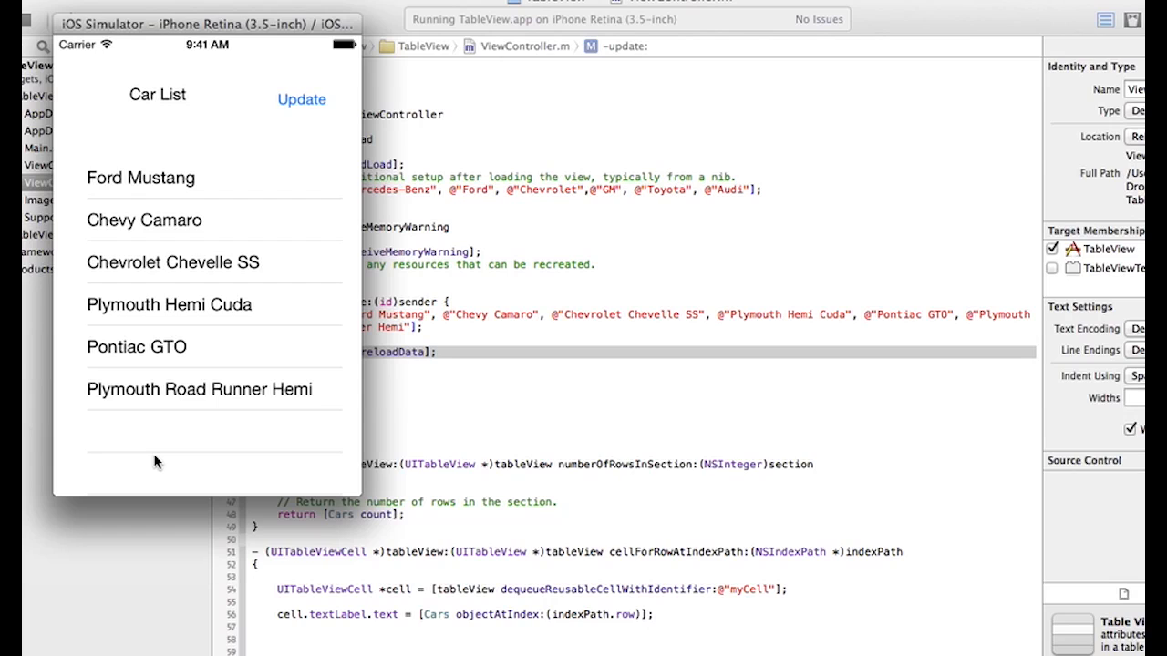
pyautogui.moveTo(252, 405)
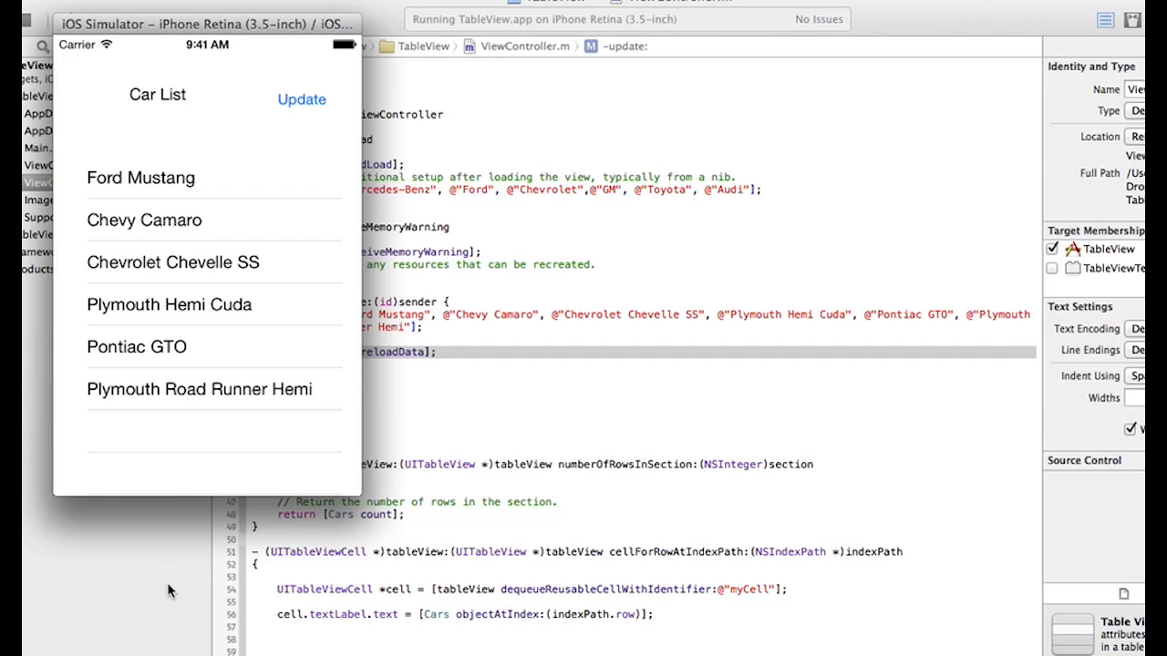
pyautogui.moveTo(270, 266)
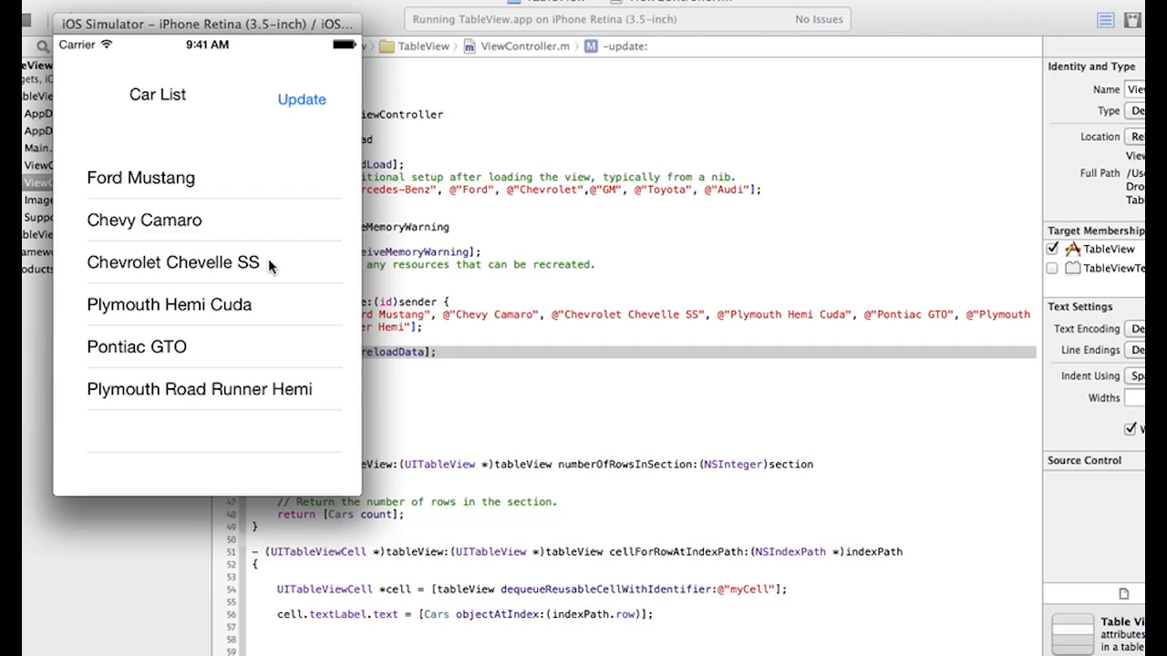
pyautogui.moveTo(192, 368)
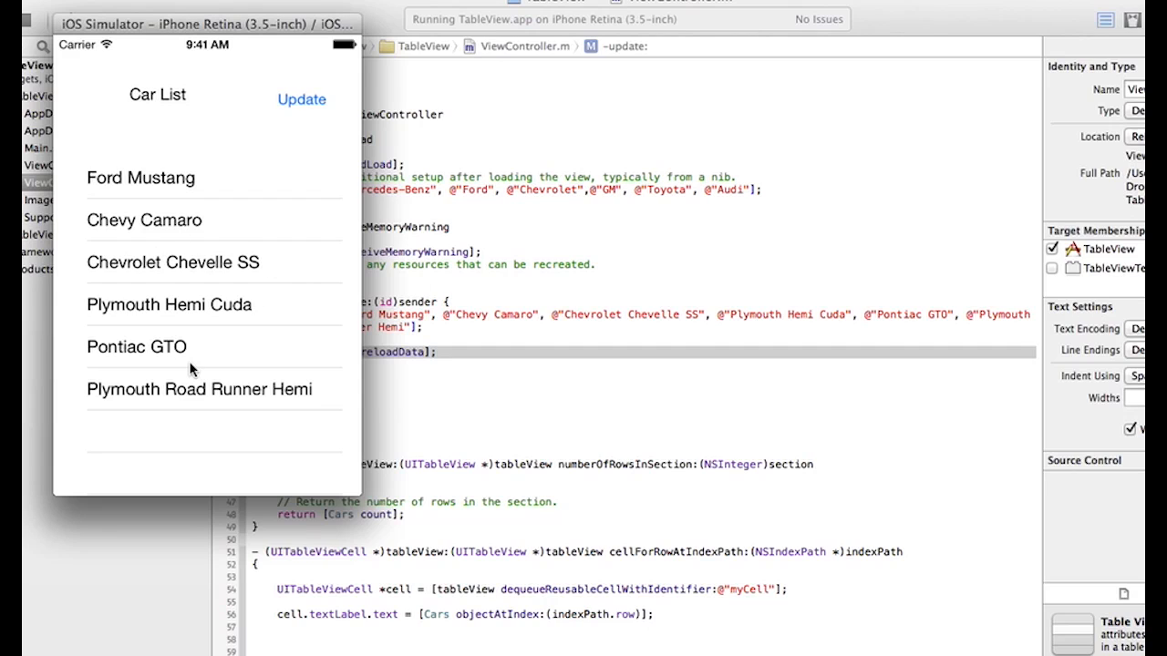
pyautogui.moveTo(192, 226)
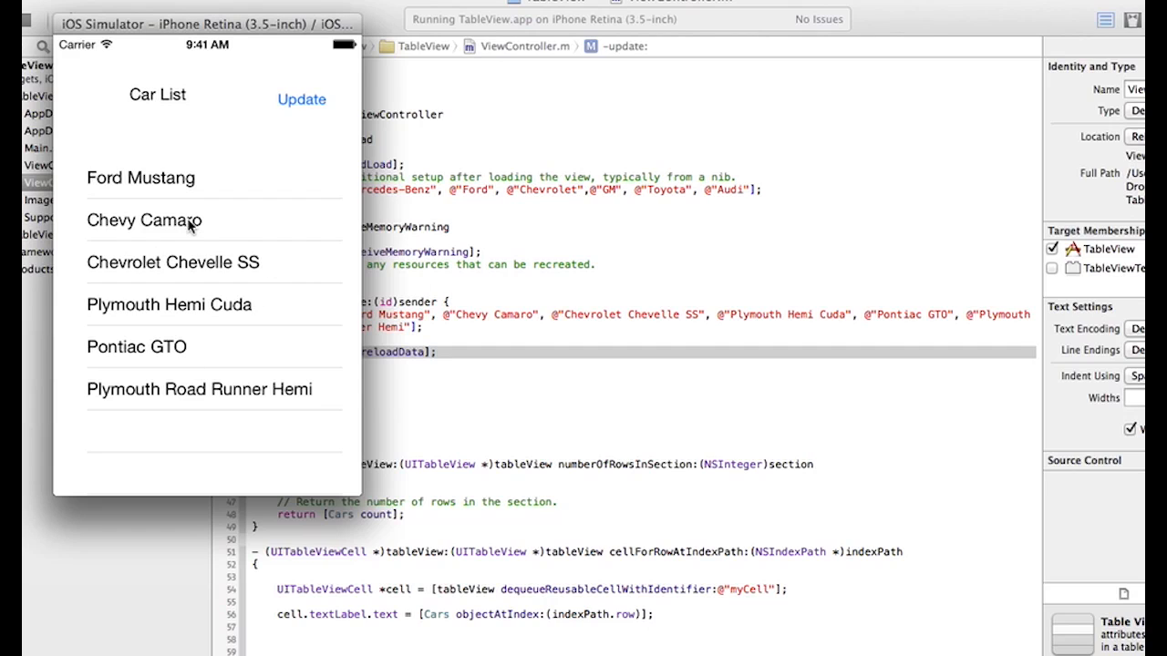
pyautogui.moveTo(162, 33)
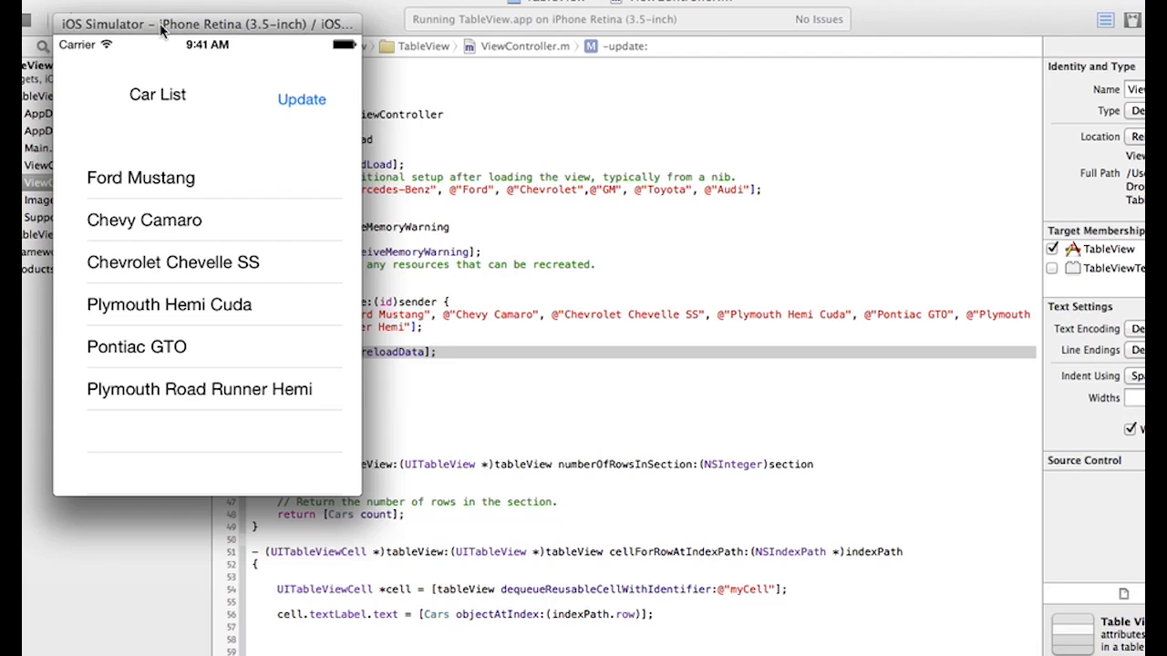